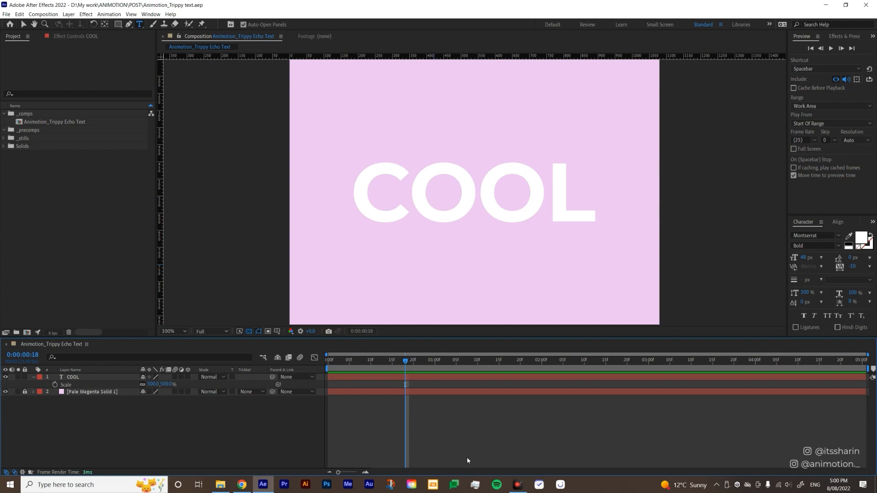
Convert the COOL text layer into a COOL Outlines shape layer via Create Shapes from Text.
click(71, 377)
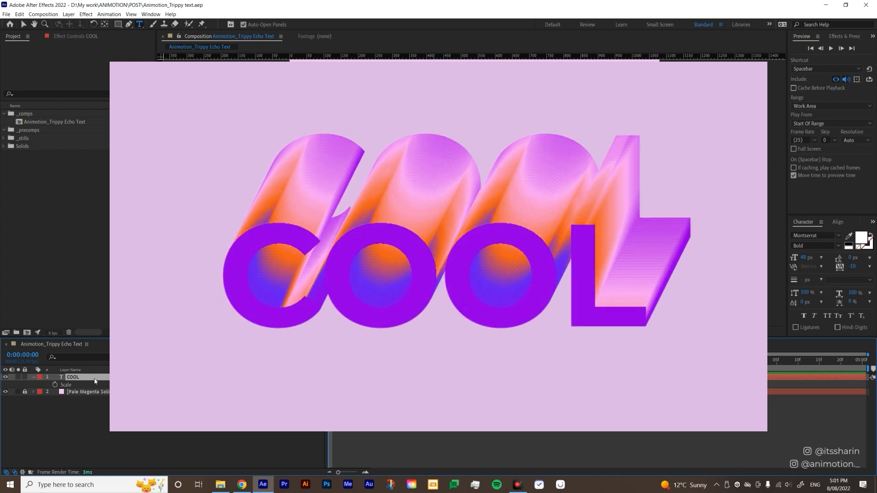
right_click(73, 377)
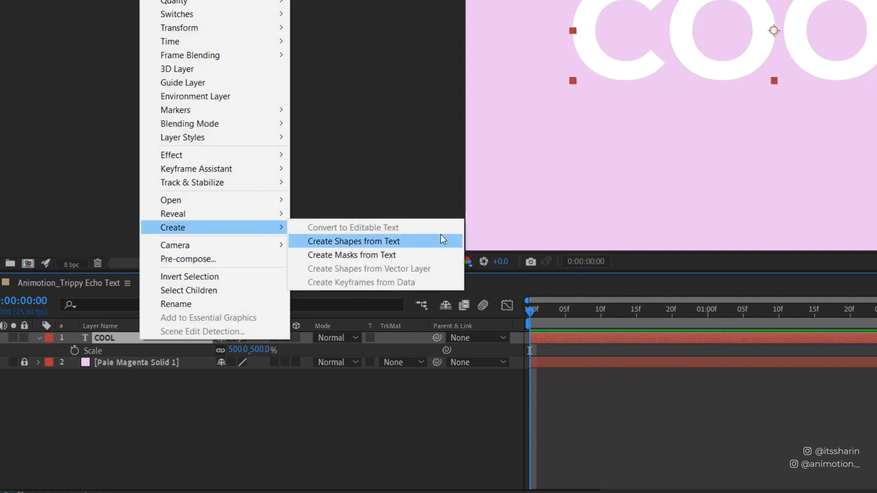
click(352, 241)
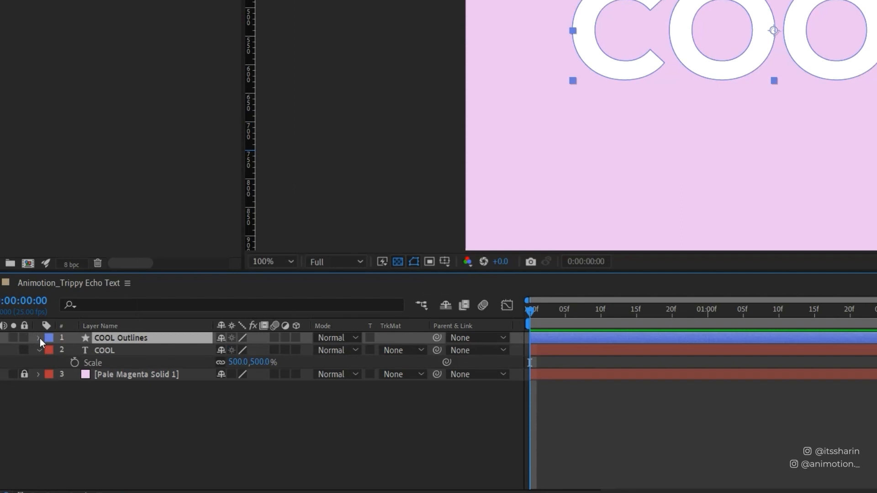
Add a Repeater to the COOL Outlines contents so the letters repeat.
click(38, 338)
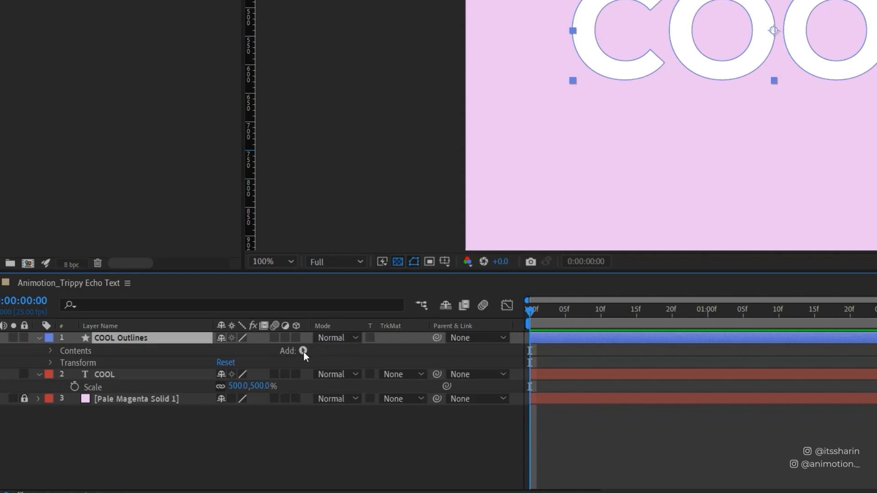
click(303, 350)
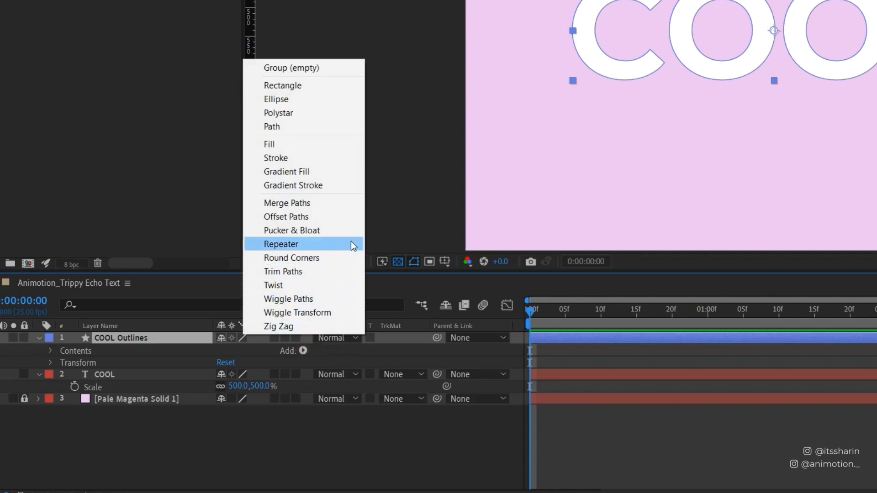
click(282, 244)
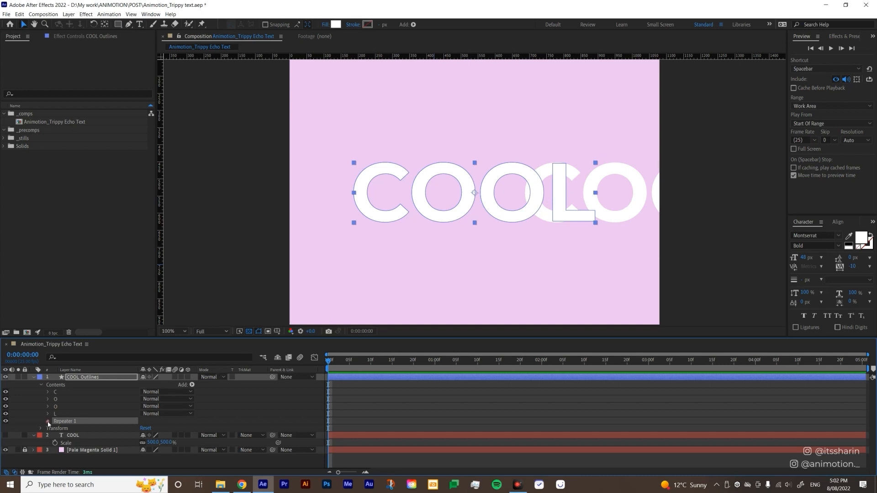
Set Repeater 1 position offset to 0,-0.1 and raise Copies for tight upward stacking.
click(47, 421)
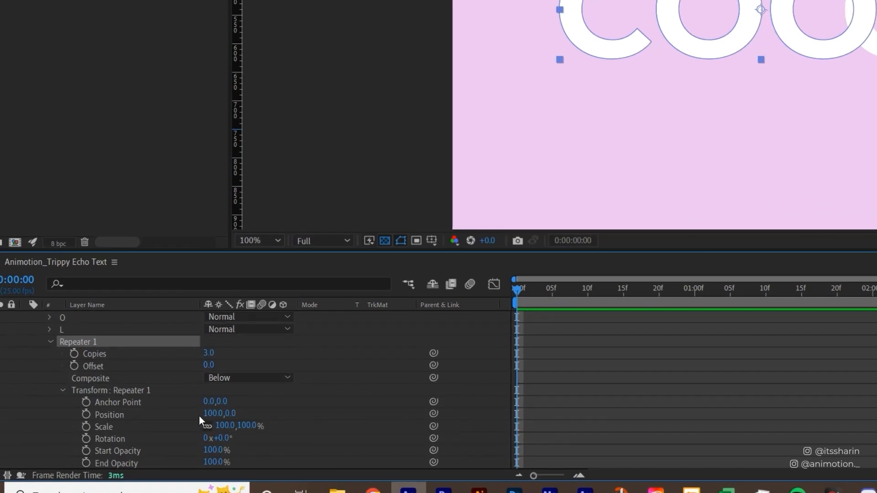
double_click(218, 412)
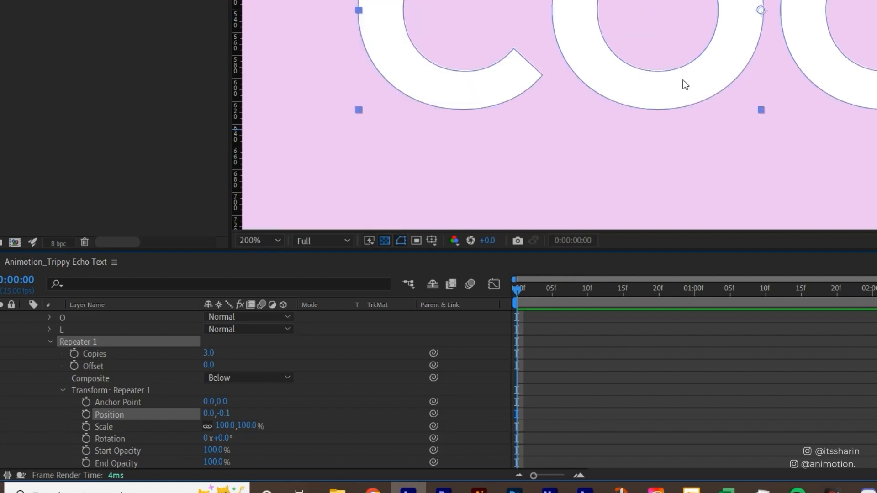
mouse_move(104, 365)
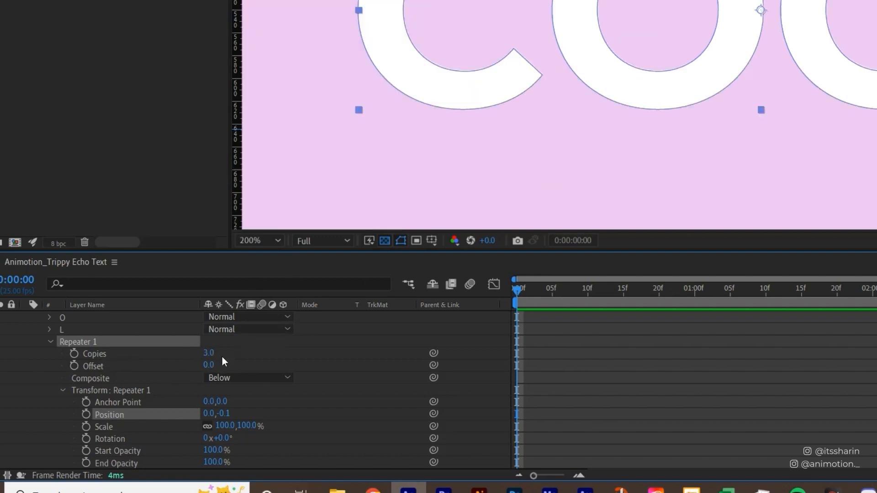
double_click(208, 353)
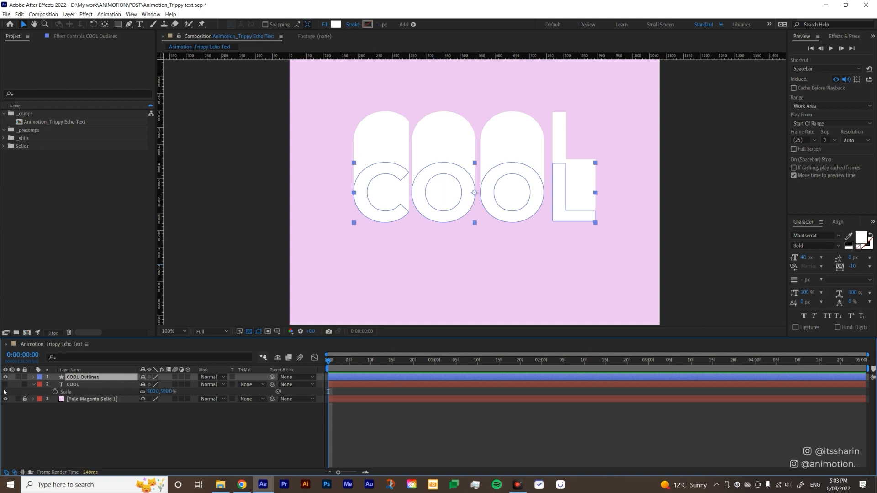
Pre-compose the original COOL text layer into a composition named COOL_Colour.
click(73, 385)
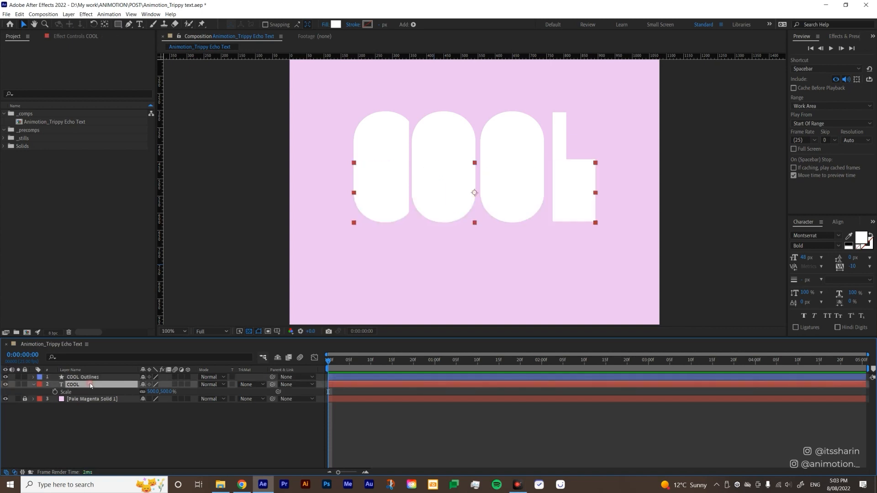
right_click(89, 385)
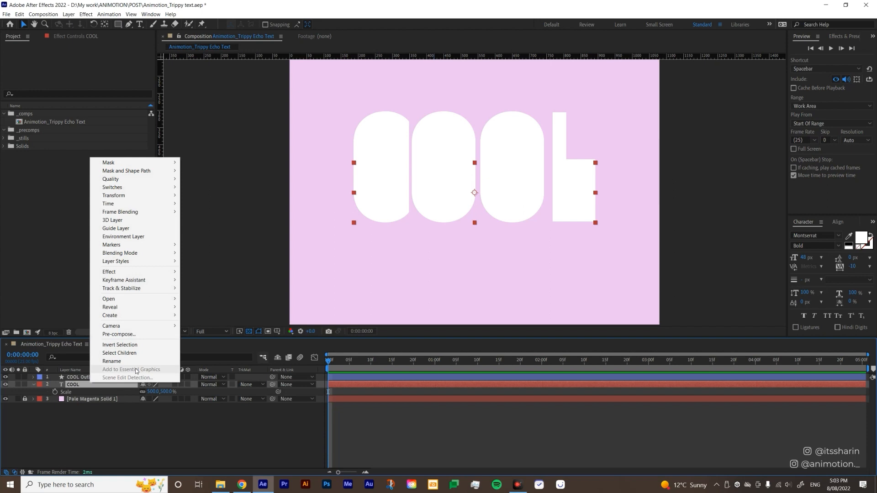
click(119, 334)
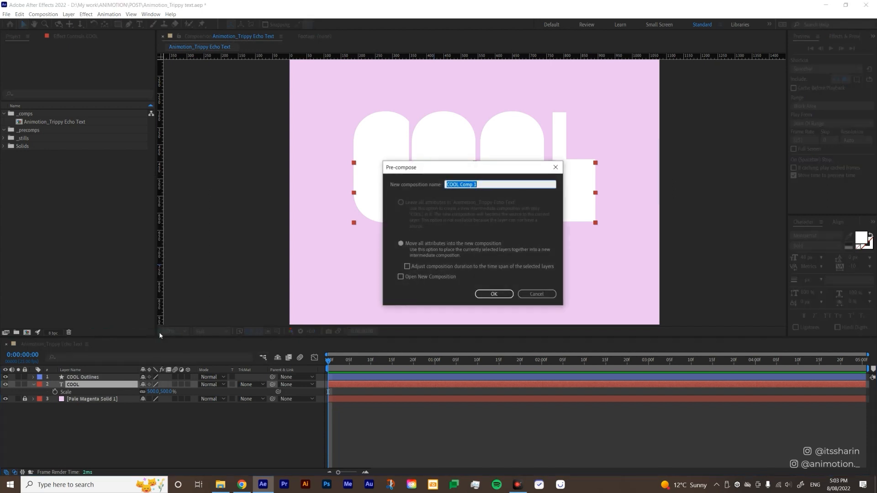
text(COOL_Colour)
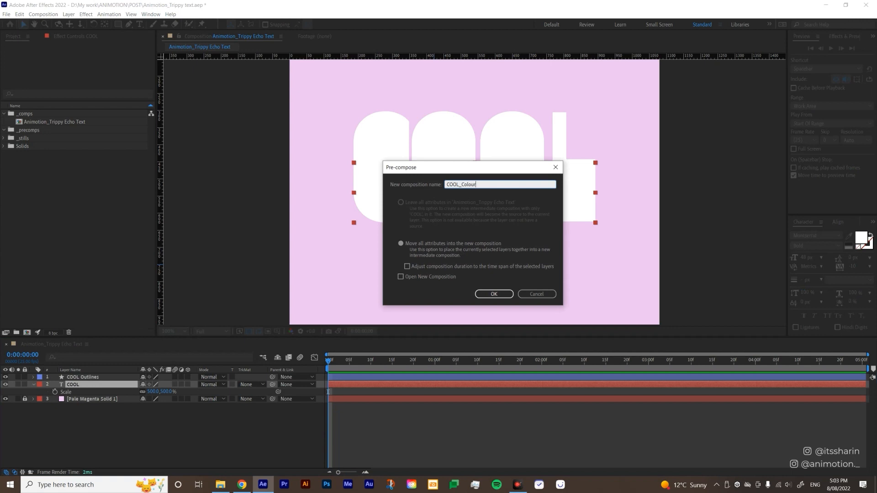
click(494, 294)
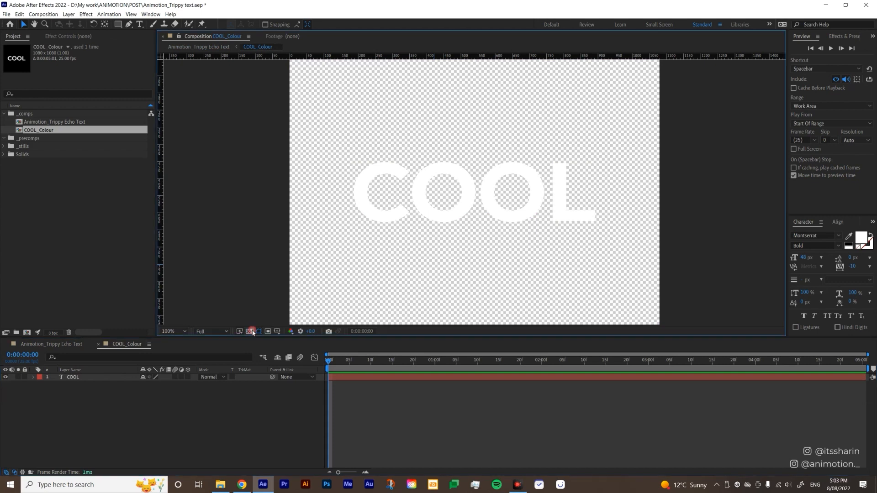
Show a black background in COOL_Colour and apply the Echo effect to the COOL text.
click(73, 376)
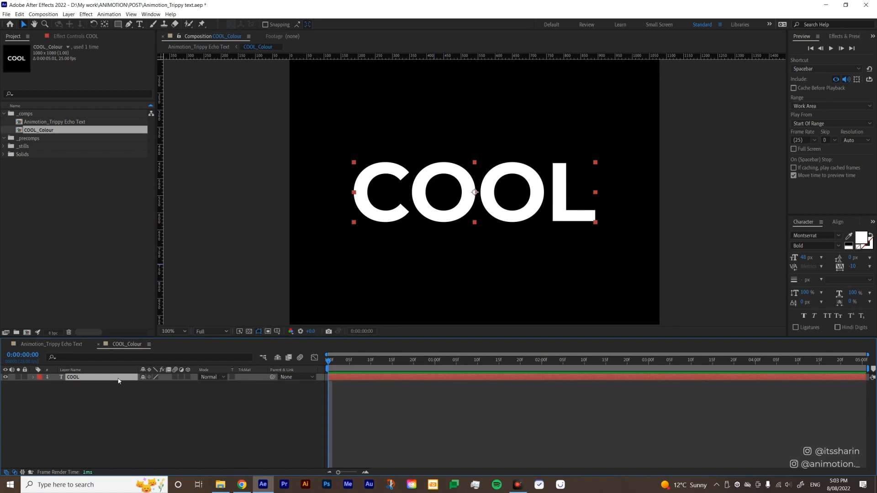
text(echo)
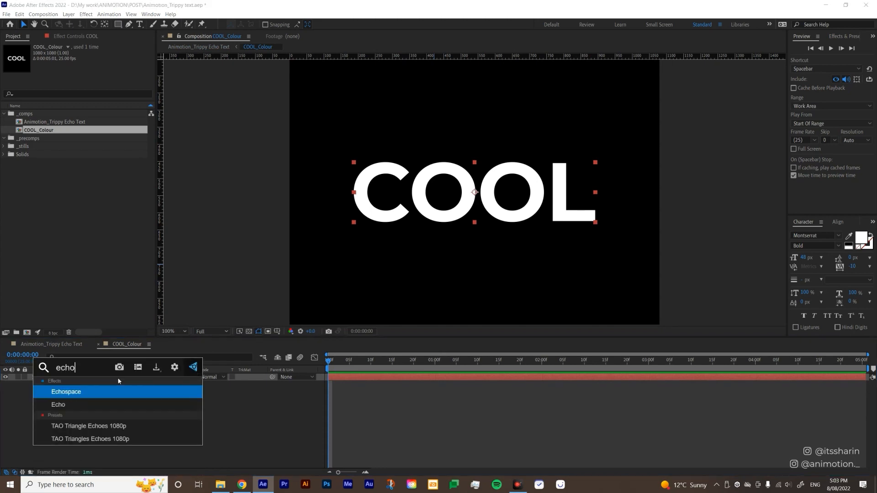
double_click(58, 404)
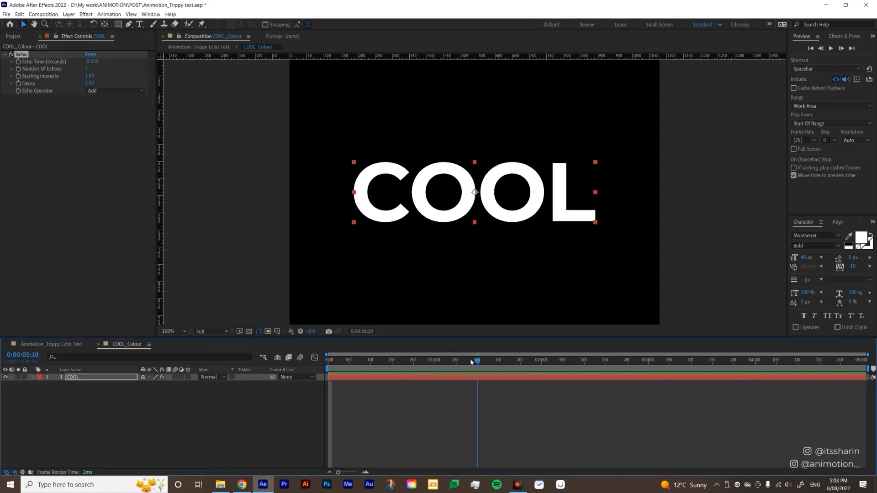
click(185, 331)
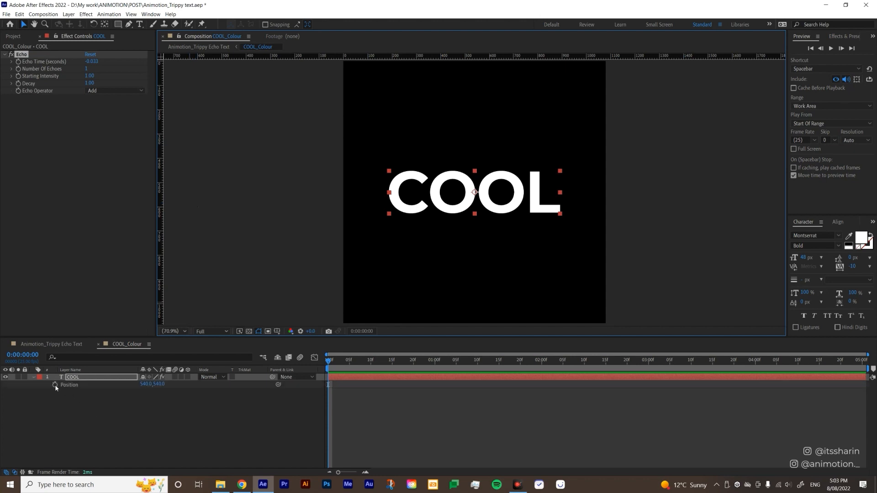
Keyframe the COOL text Position so it slides vertically between two keyframes.
click(650, 360)
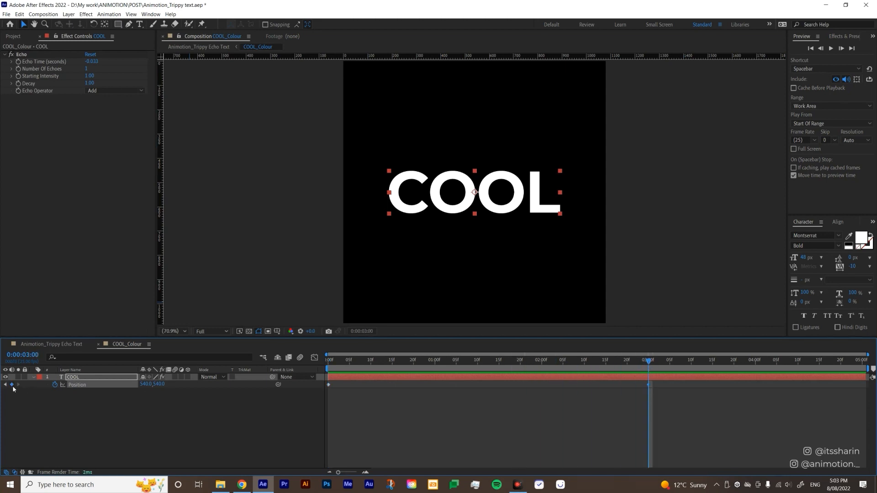
mouse_move(514, 208)
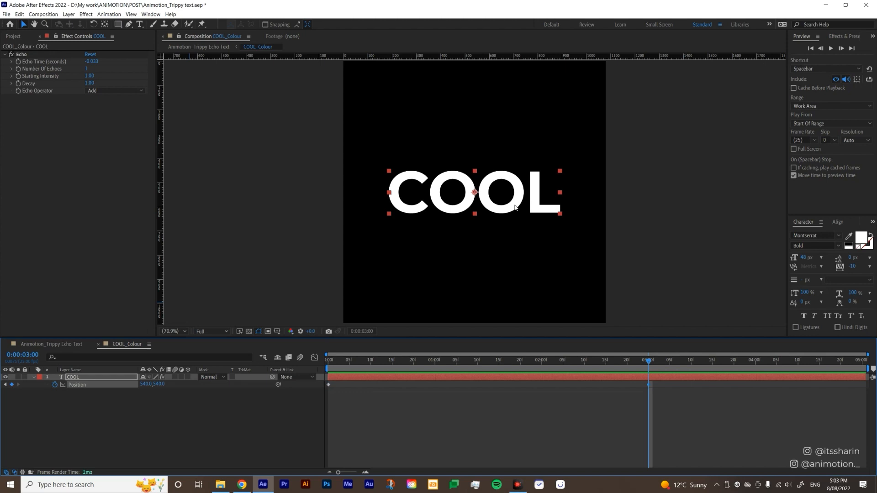
drag(474, 193, 475, 298)
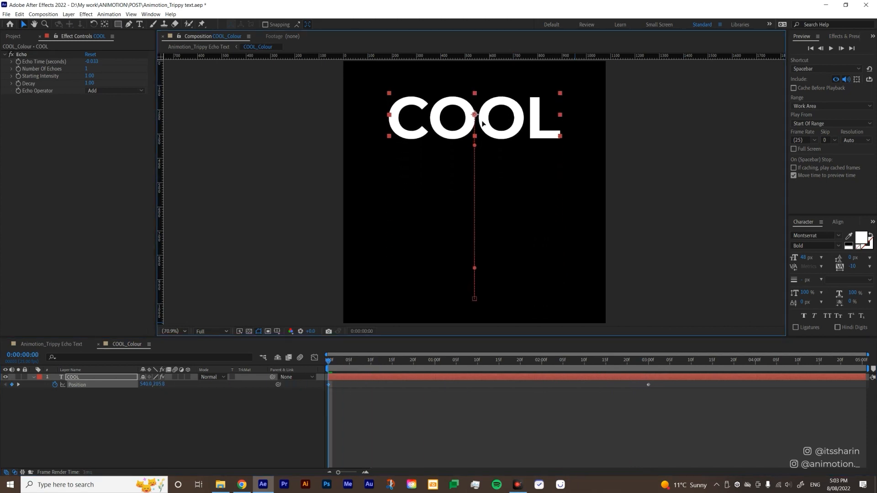
click(404, 360)
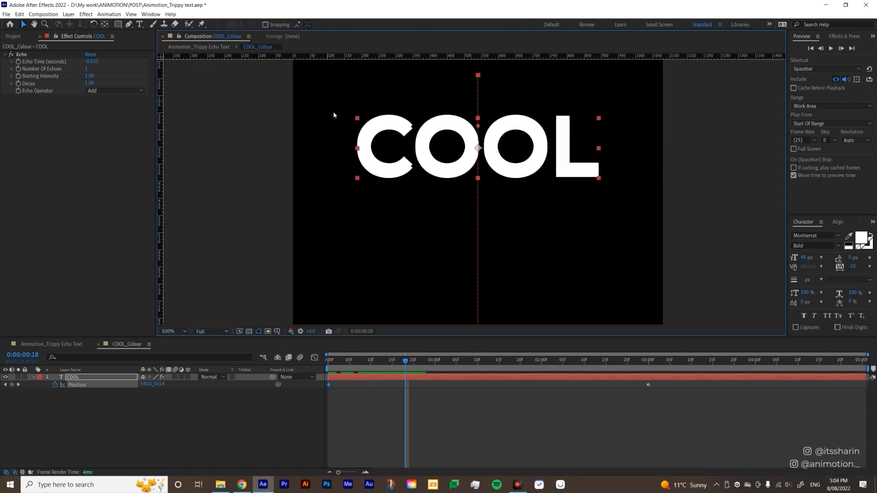
click(184, 331)
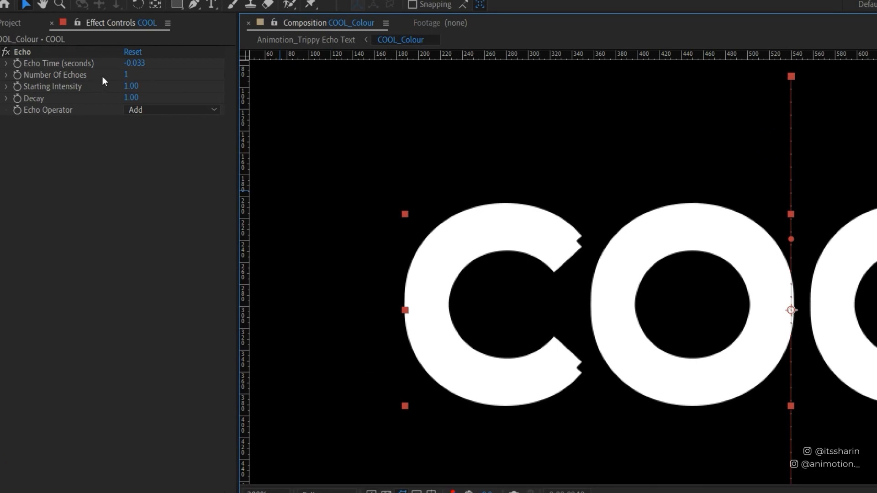
mouse_move(119, 86)
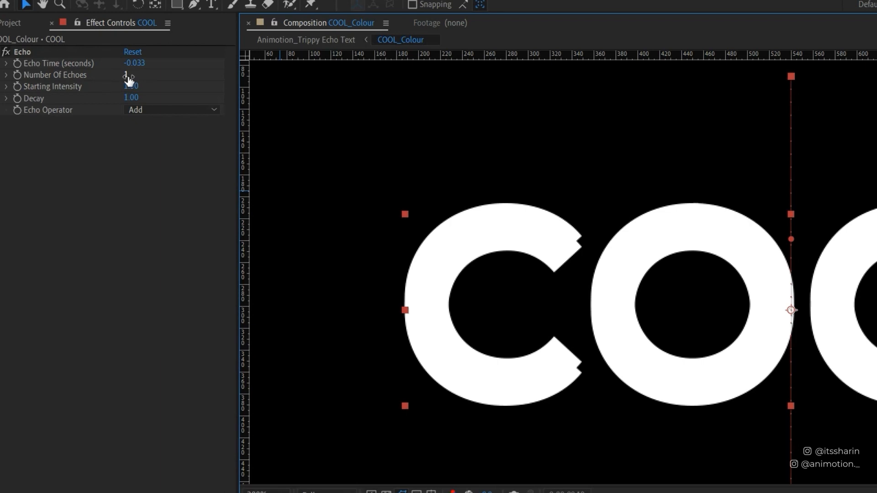
Set Echo Number Of Echoes to 300 and Decay to 0.8 for a long fading trail.
click(129, 76)
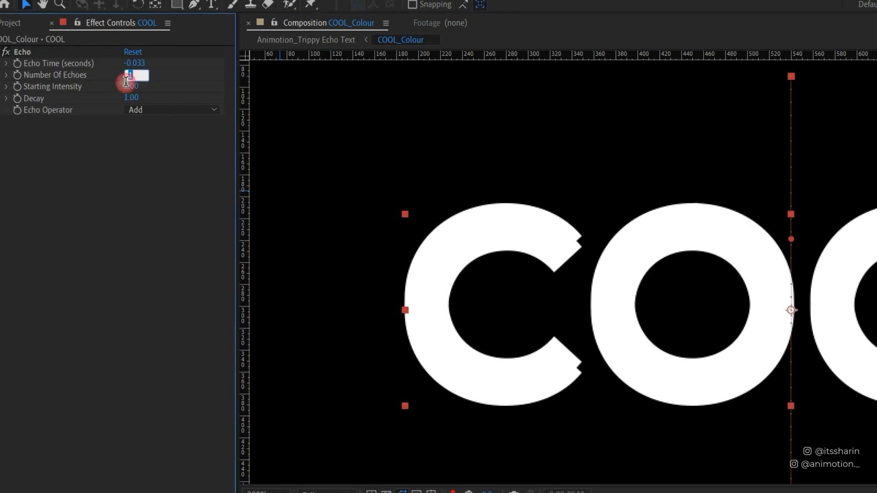
text(300)
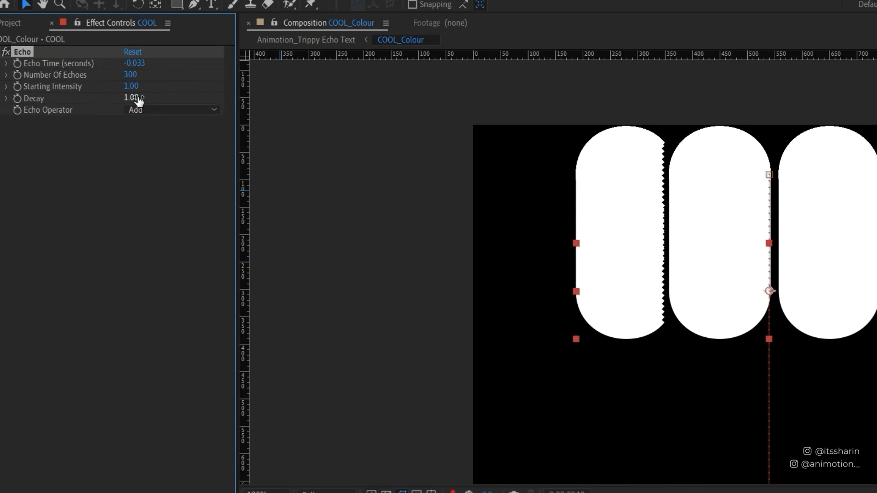
click(134, 99)
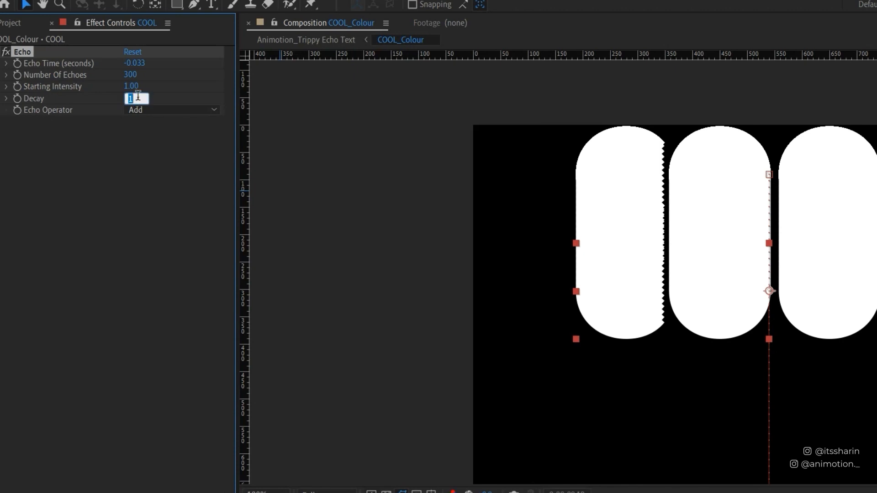
text(0.80)
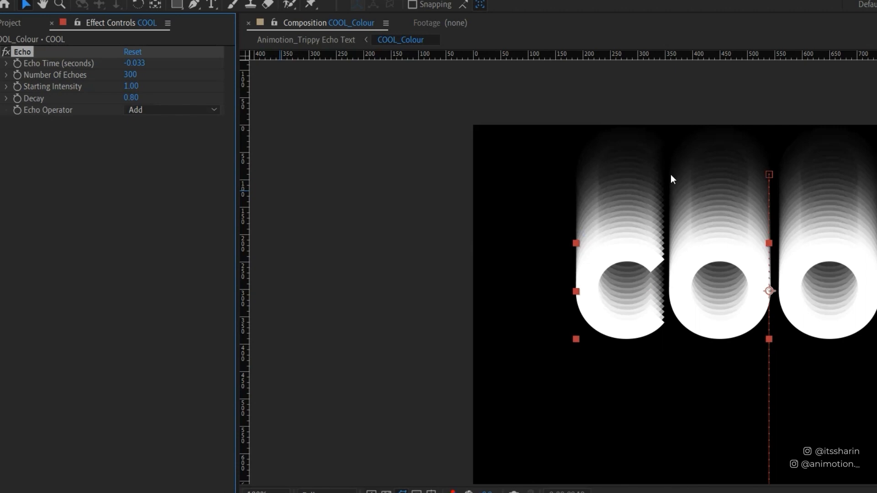
mouse_move(714, 285)
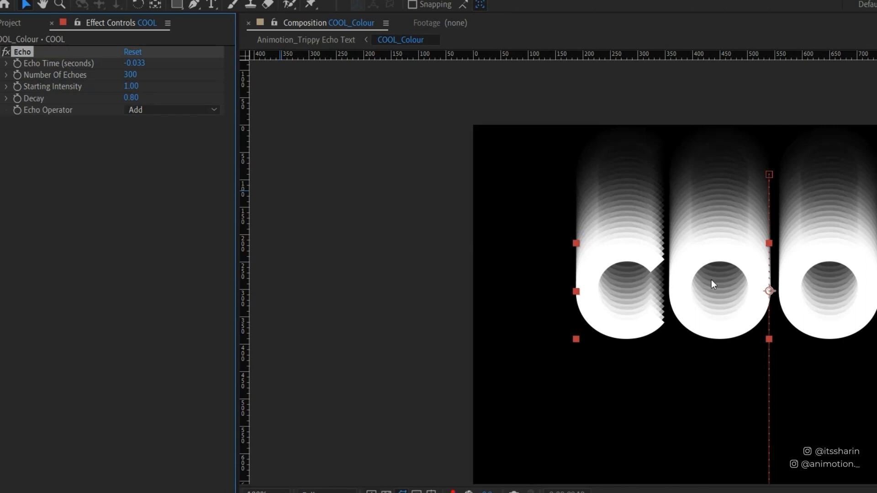
mouse_move(203, 61)
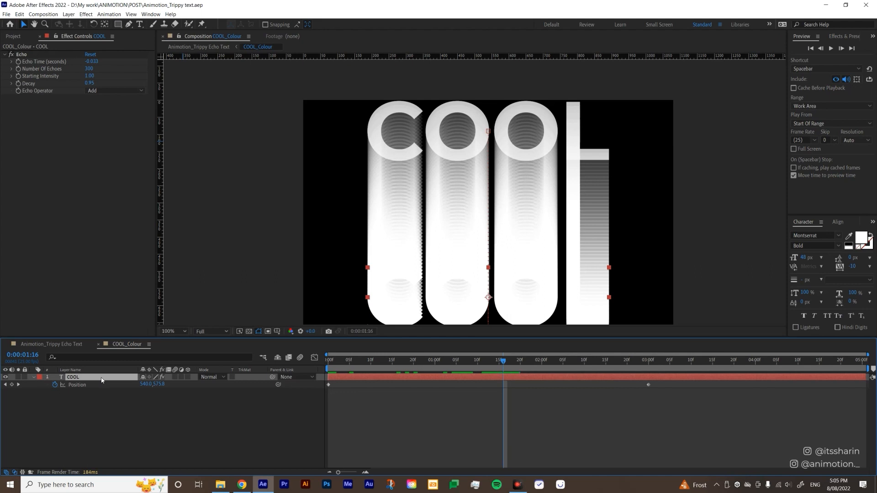
Pre-compose the echoing COOL layer into a composition named COOL_Echo.
right_click(100, 377)
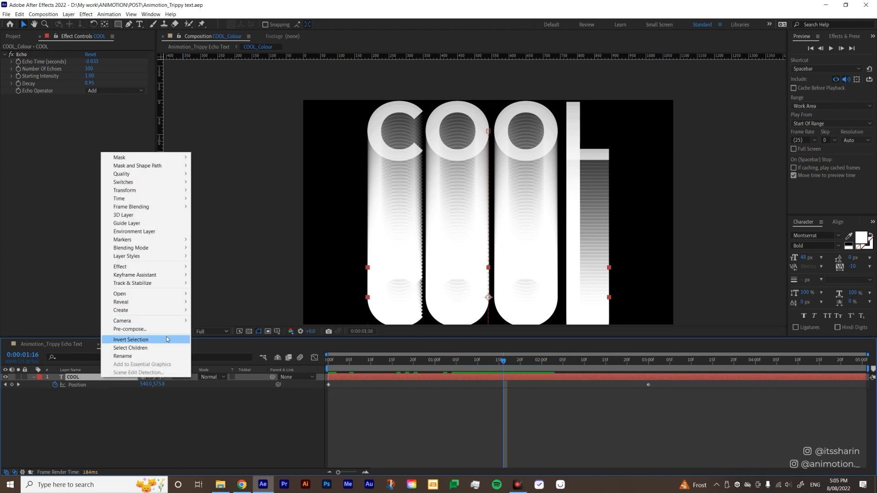
click(129, 330)
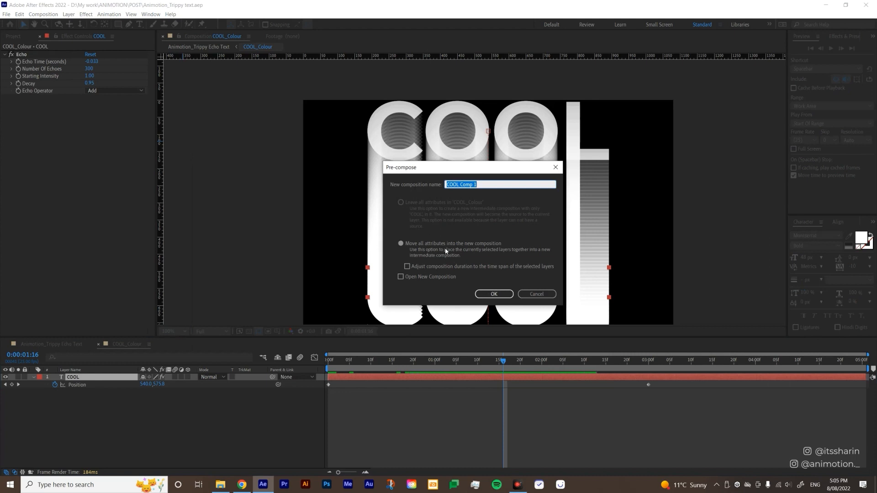
text(Cool)
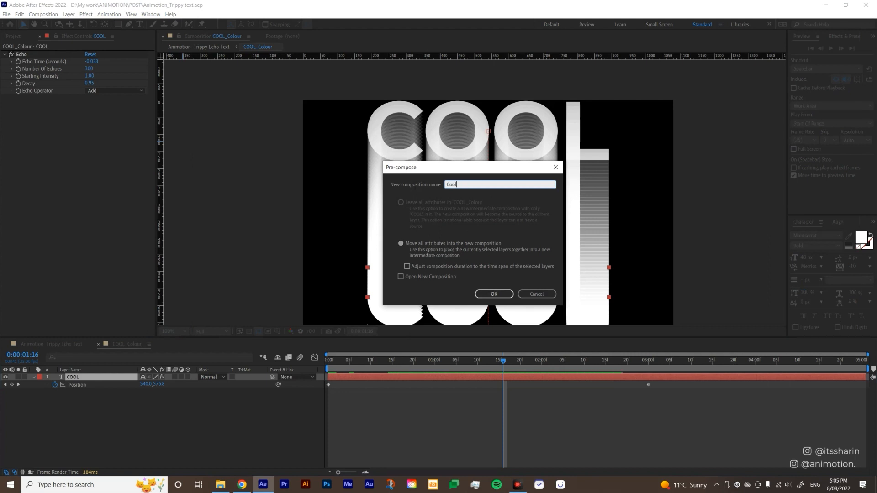
text(COOL_Ech)
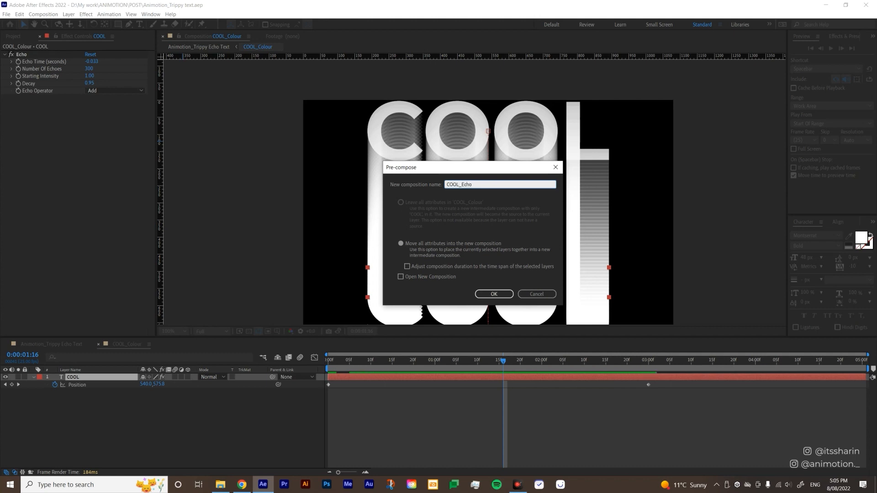
click(492, 295)
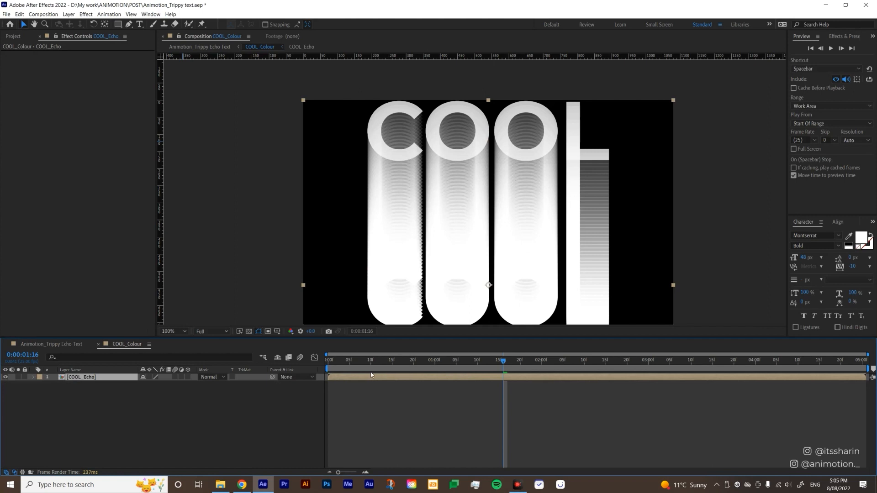
Check the COOL text inside COOL_Echo, then return to the COOL_Colour composition.
click(301, 47)
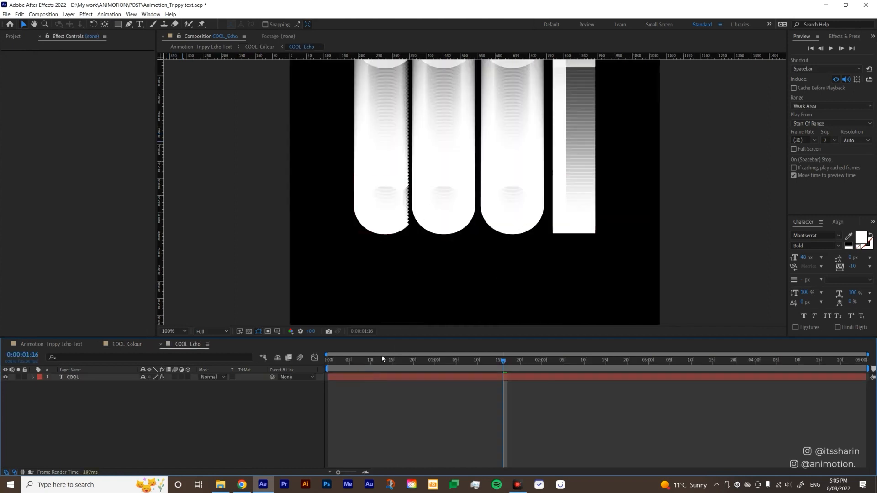
click(73, 378)
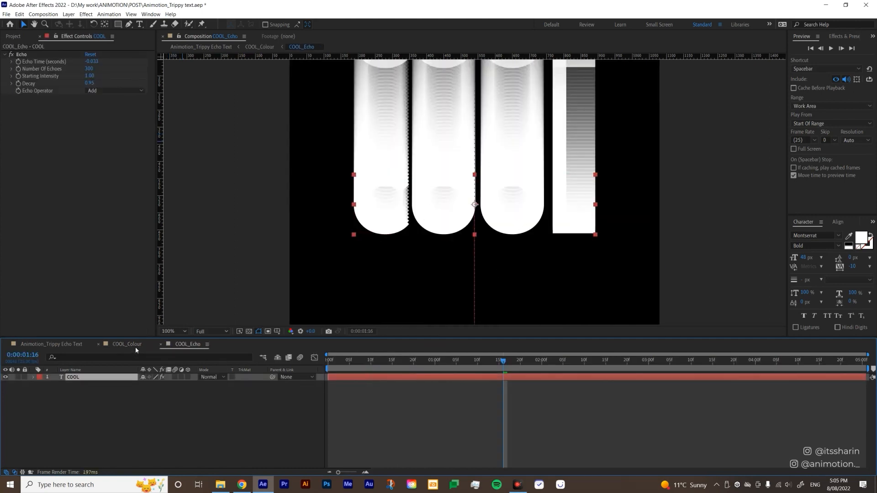
click(127, 344)
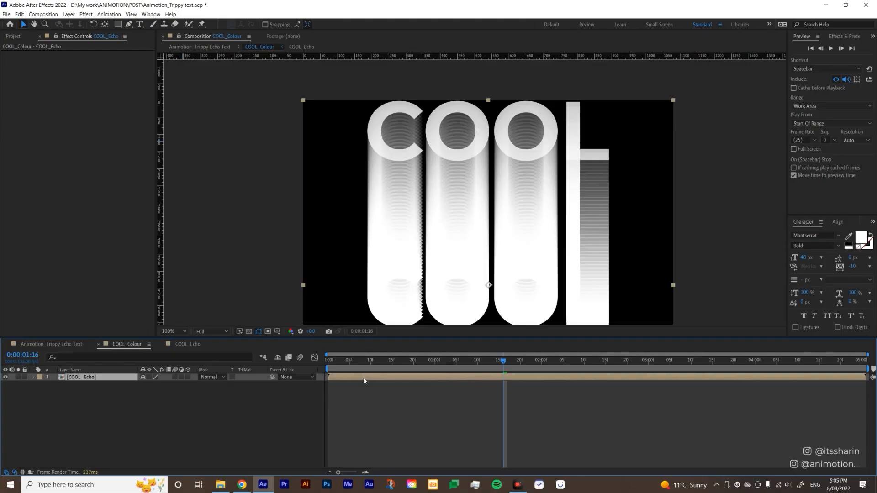
Apply Colorama to the COOL_Echo layer and reveal its Output Cycle settings.
text(colorama)
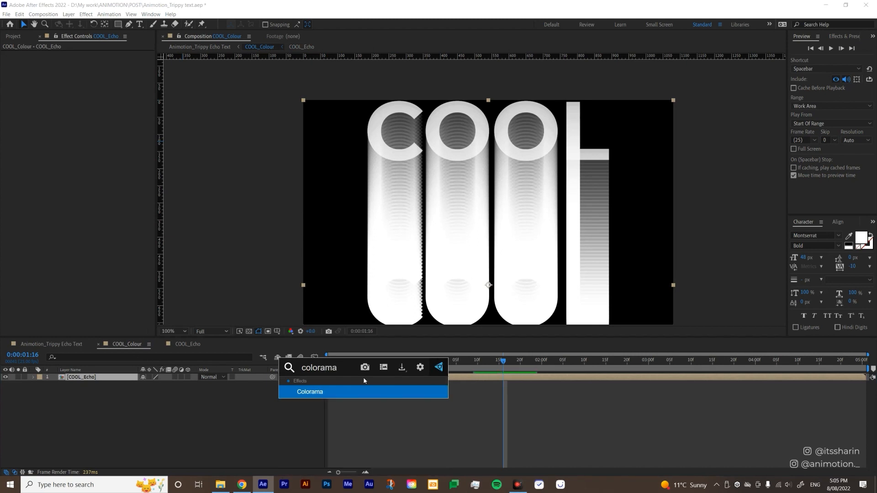
double_click(309, 392)
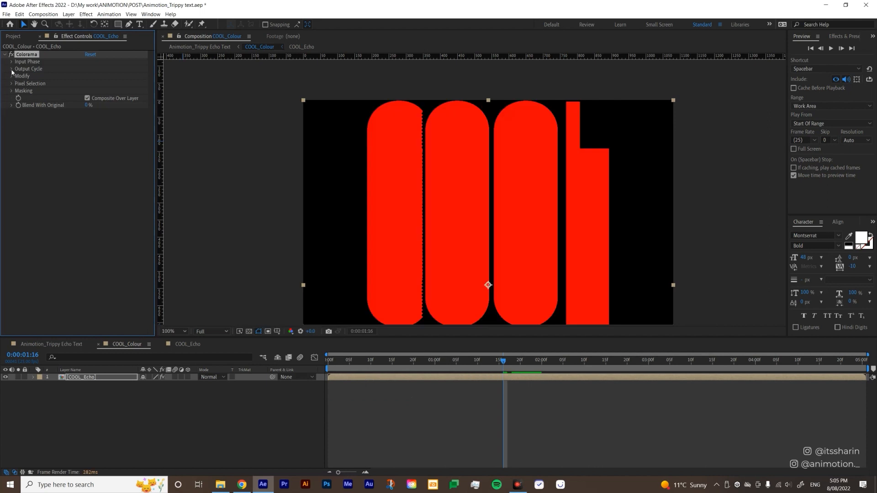
click(12, 69)
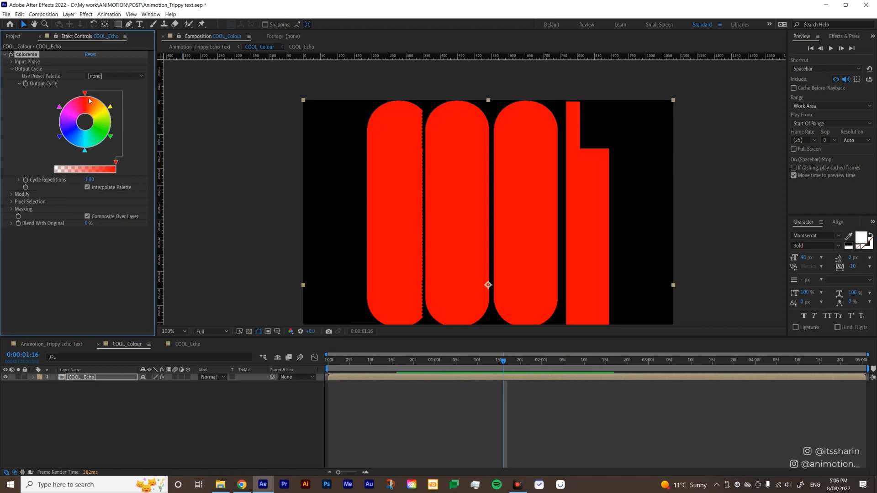
mouse_move(466, 203)
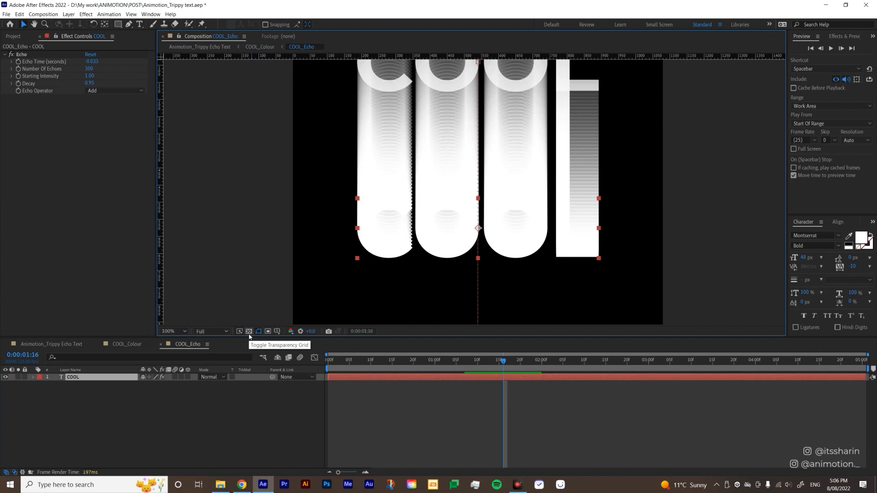
Show the transparency checkerboard in COOL_Echo and add a full-frame black solid.
click(249, 331)
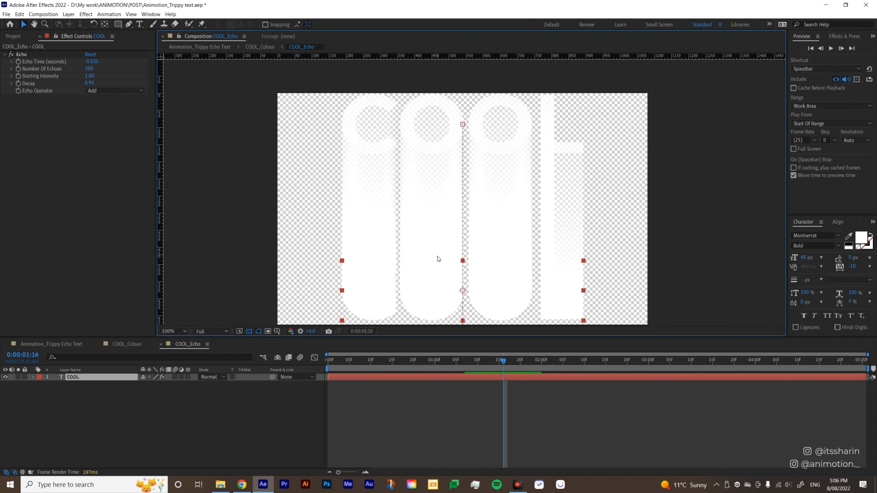
mouse_move(425, 297)
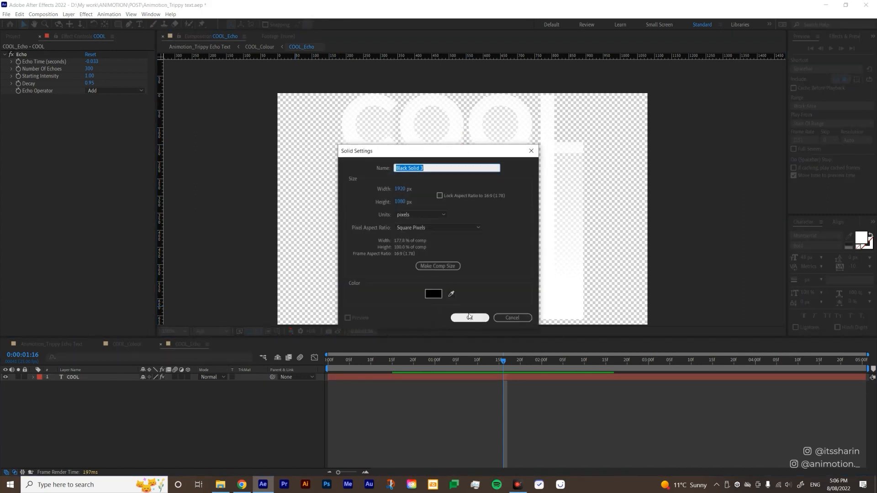
click(469, 318)
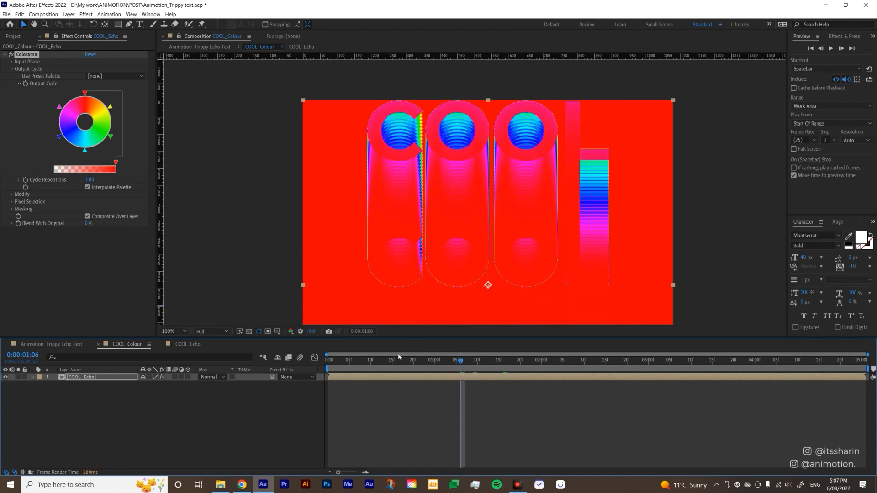
Fit the Animation_Trippy Echo Text composition view to the panel.
click(172, 330)
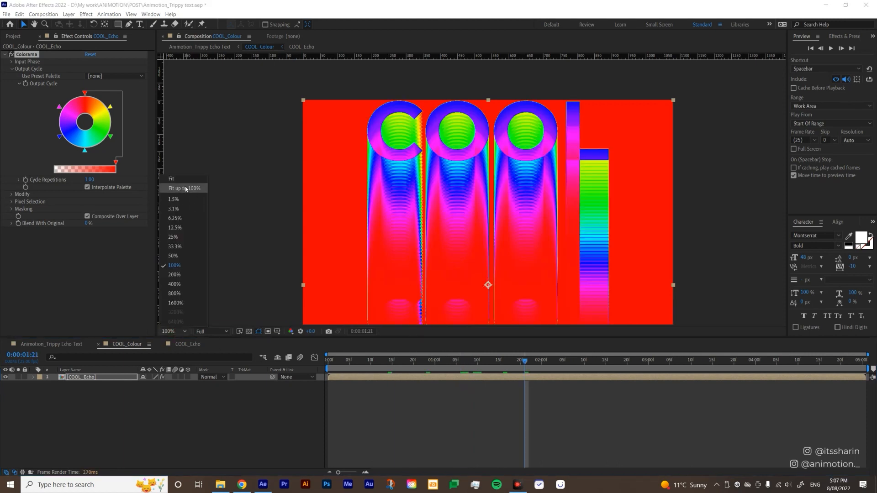
click(183, 188)
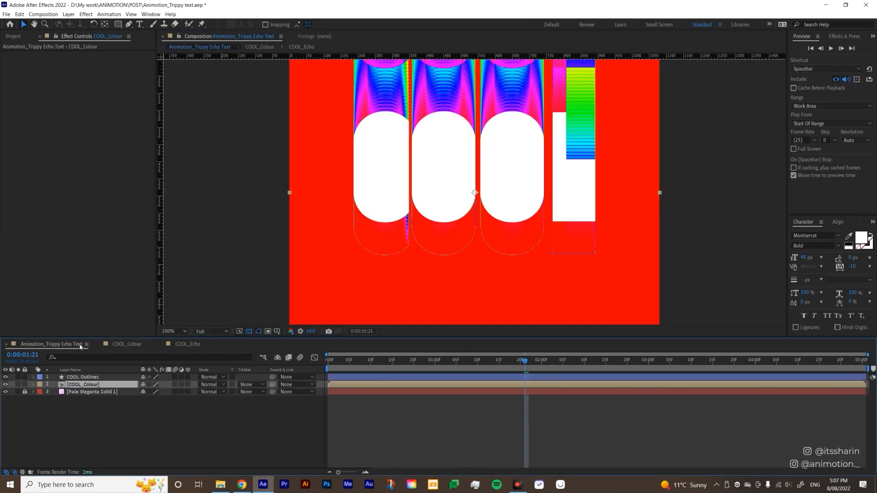
click(172, 330)
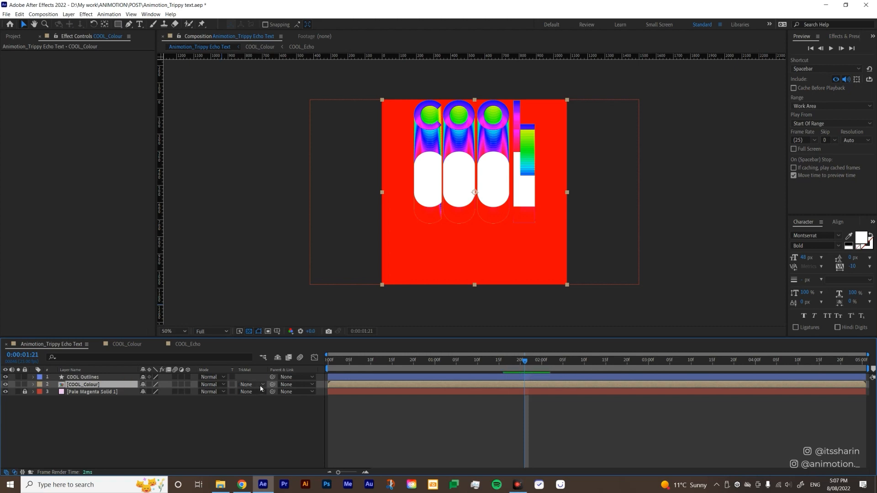
Set the COOL_Colour layer's track matte to Alpha Matte "COOL Outlines".
click(246, 384)
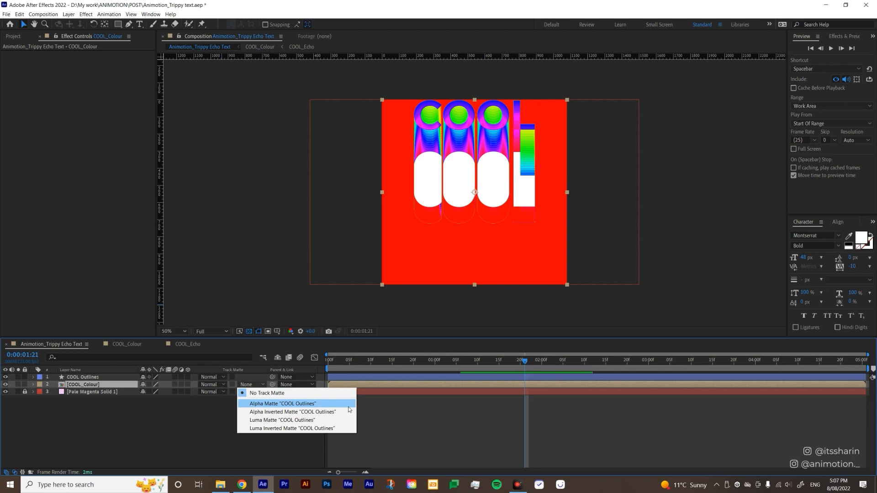
click(282, 402)
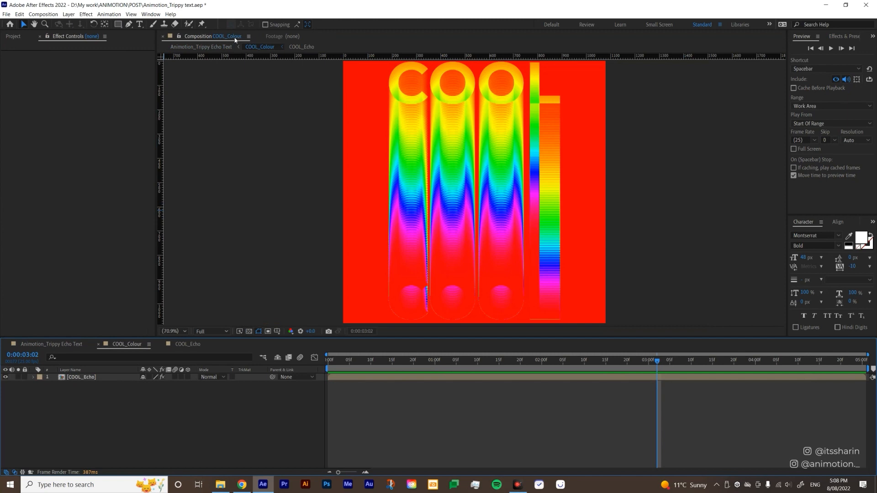
mouse_move(236, 39)
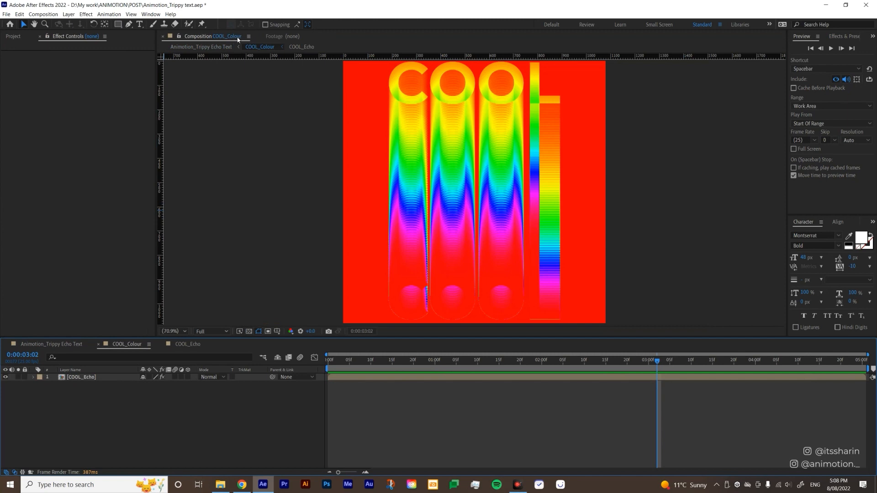
Show Animation_Trippy Echo Text in a second viewer, magnified, and scrub to an earlier frame.
click(249, 36)
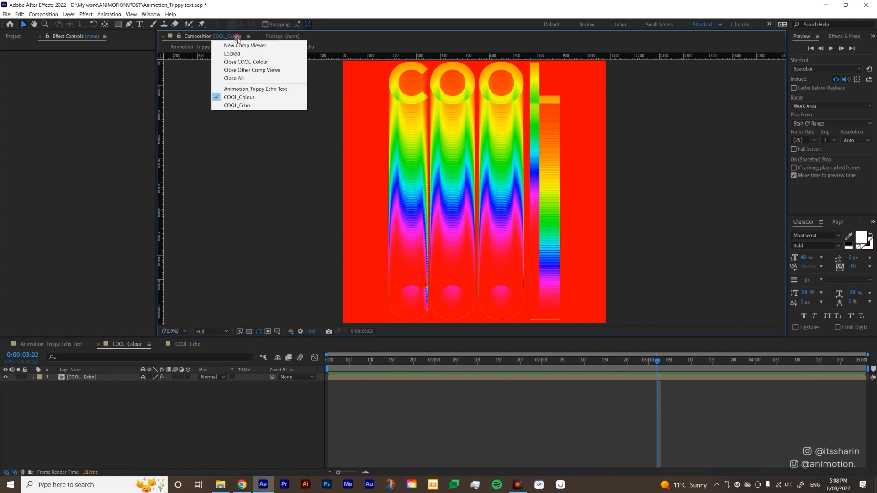
mouse_move(258, 46)
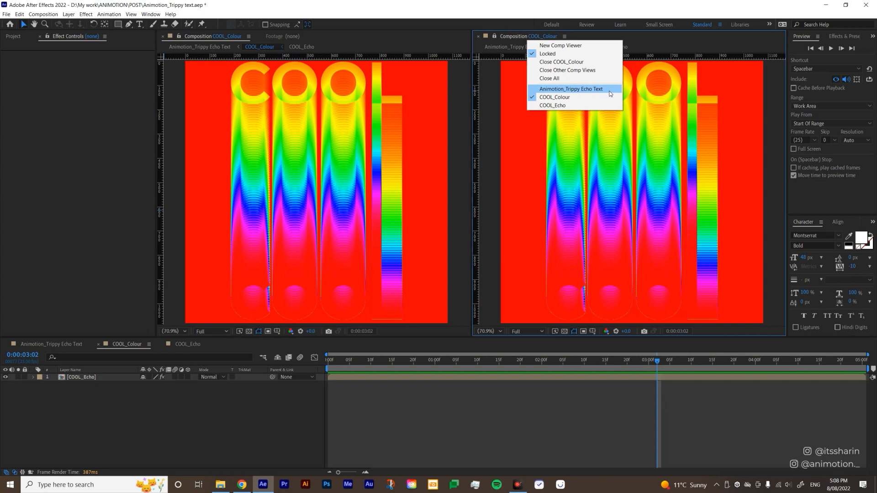
click(571, 89)
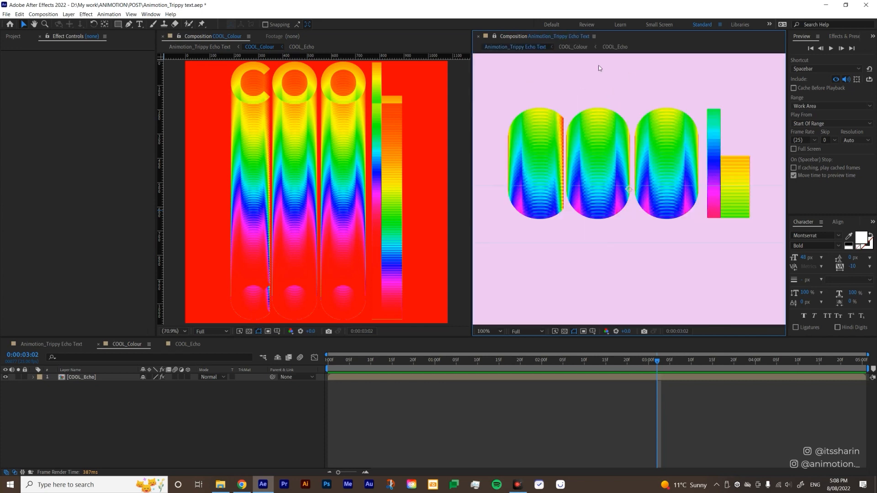
click(485, 330)
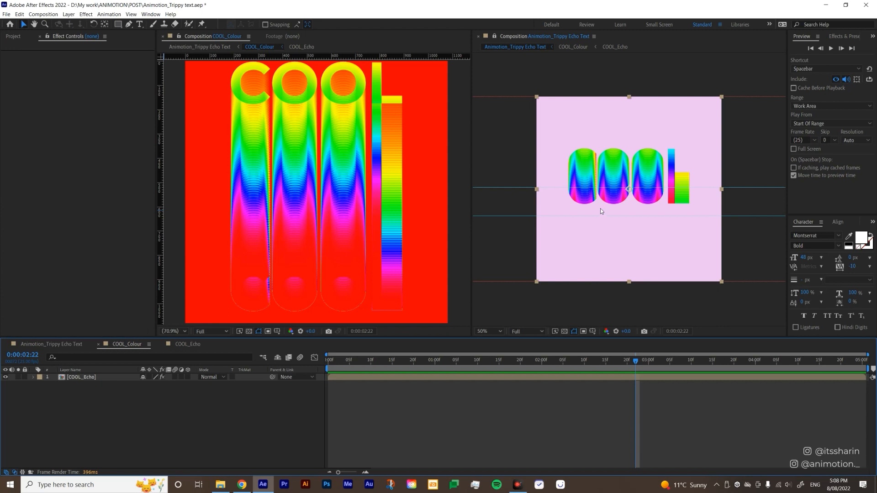
click(484, 331)
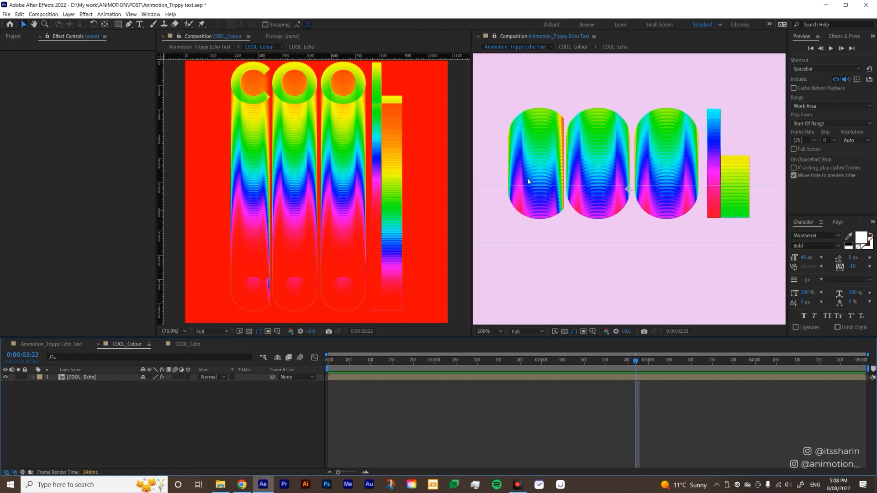
click(605, 361)
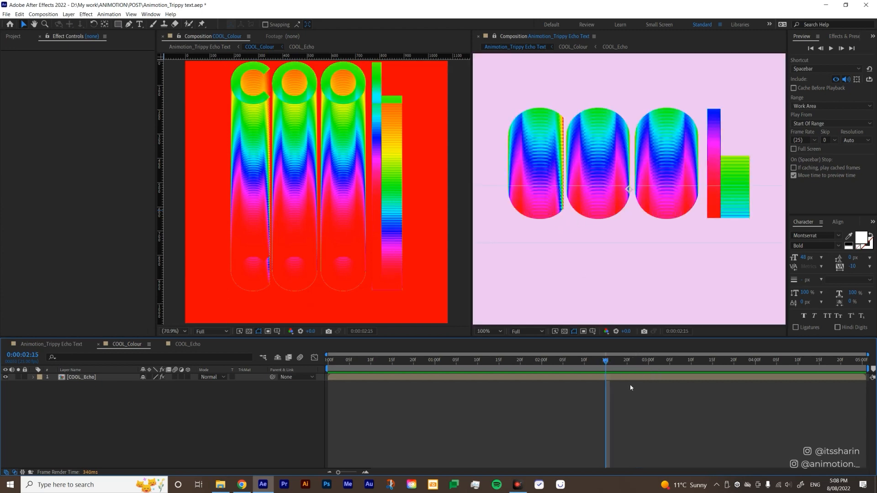
Add a time*200 expression to Colorama Phase Shift on COOL_Echo and preview the cycling colours.
click(82, 378)
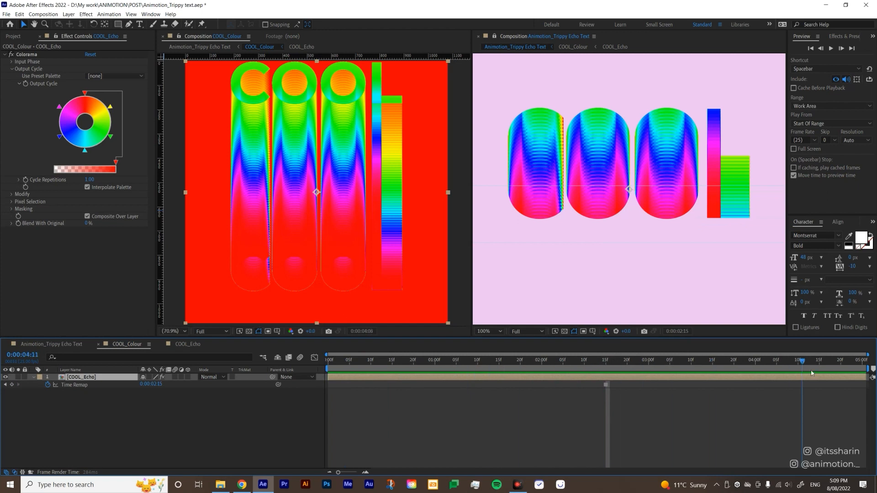
click(456, 361)
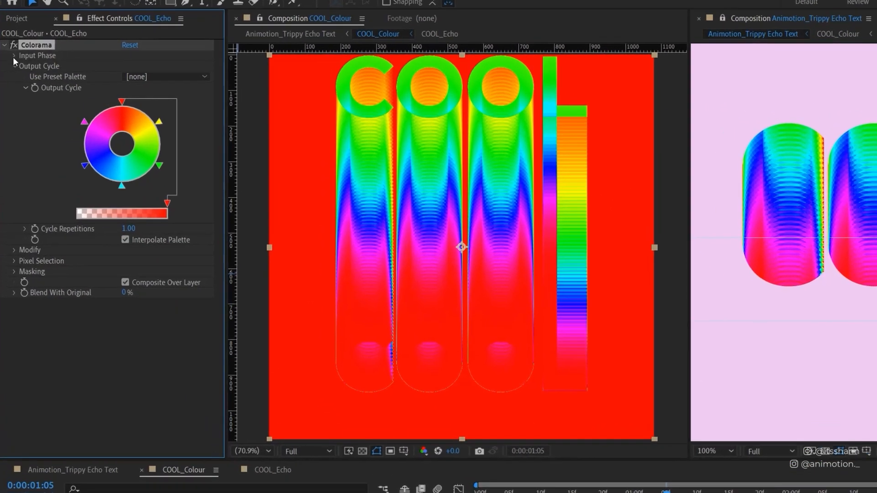
click(15, 56)
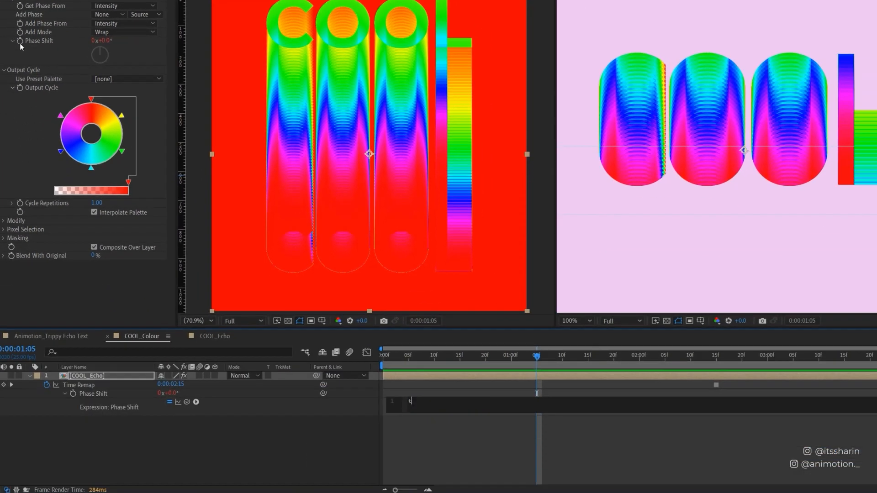
text(ime*2)
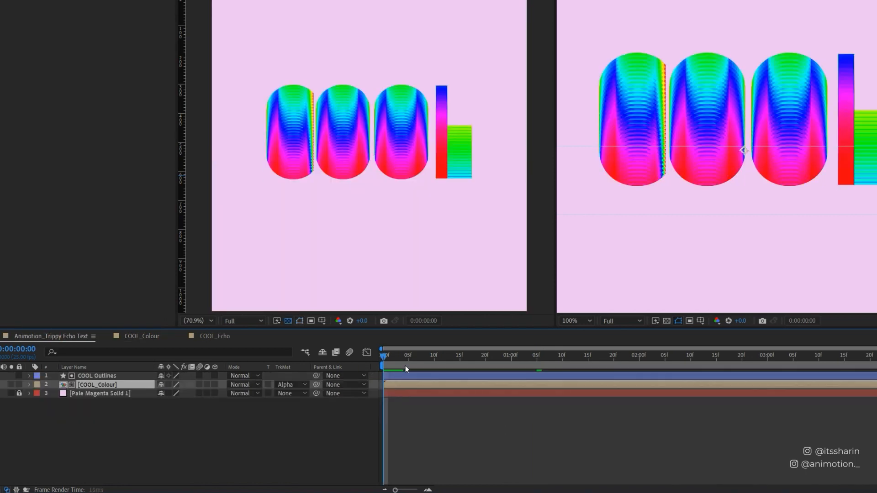
click(604, 354)
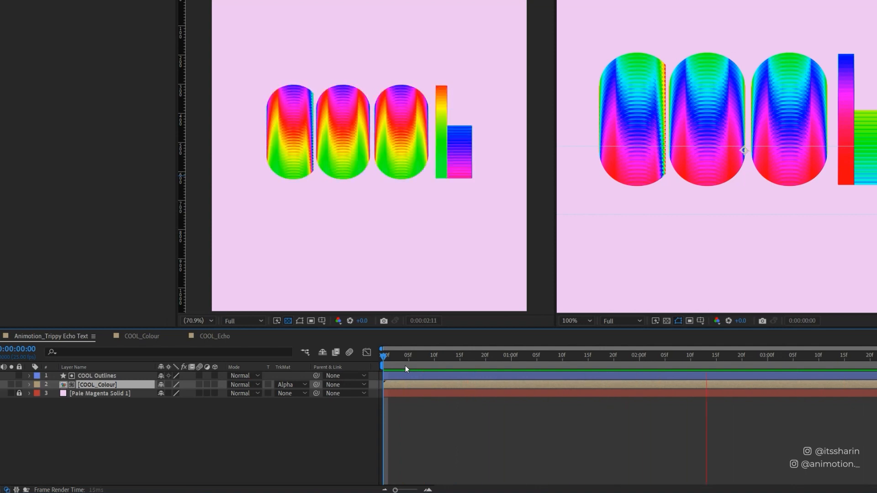
In COOL_Colour, set Colorama's Use Preset Palette to Solarize Grey.
click(140, 337)
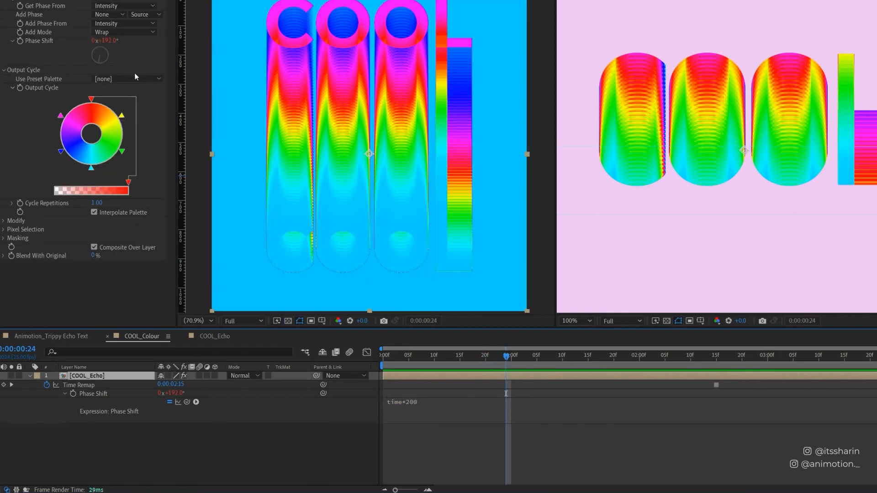
click(132, 78)
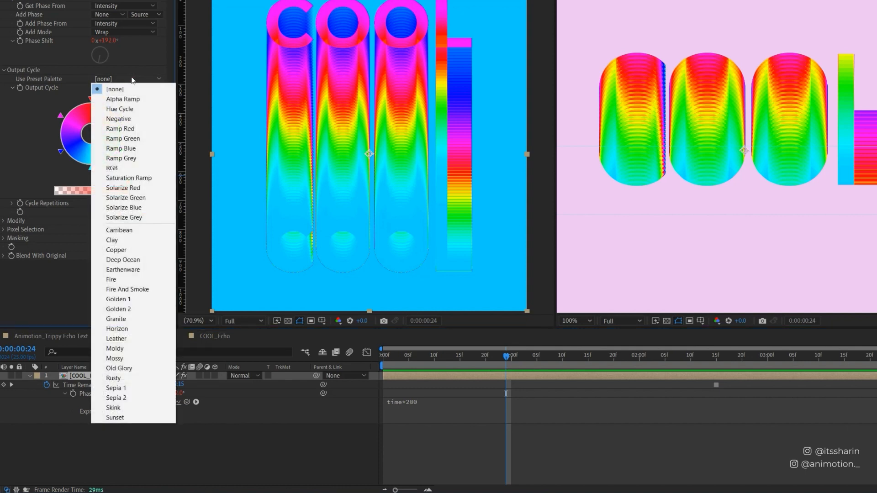
mouse_move(126, 197)
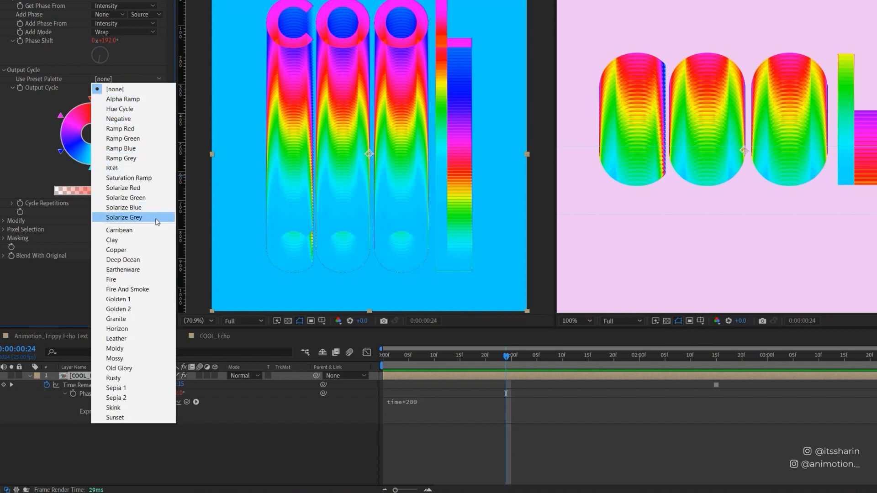
click(123, 217)
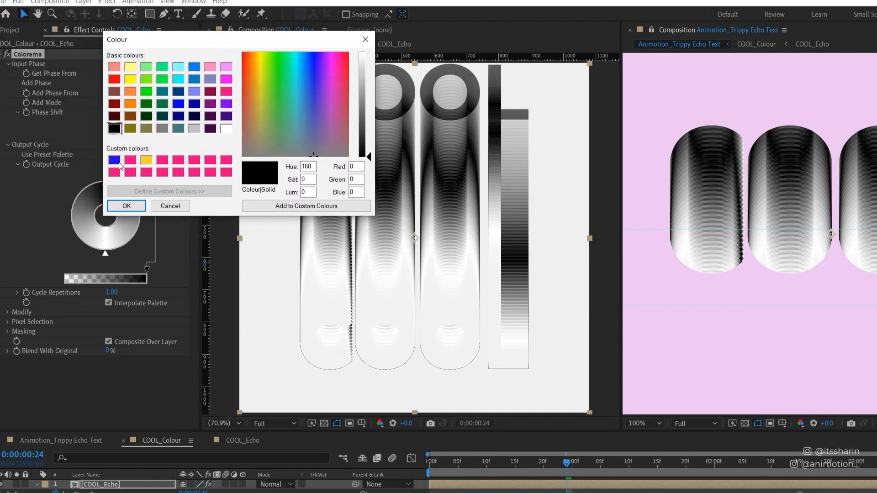
Set the first two Output Cycle stops to a slightly darkened pink and a blue-purple.
click(327, 73)
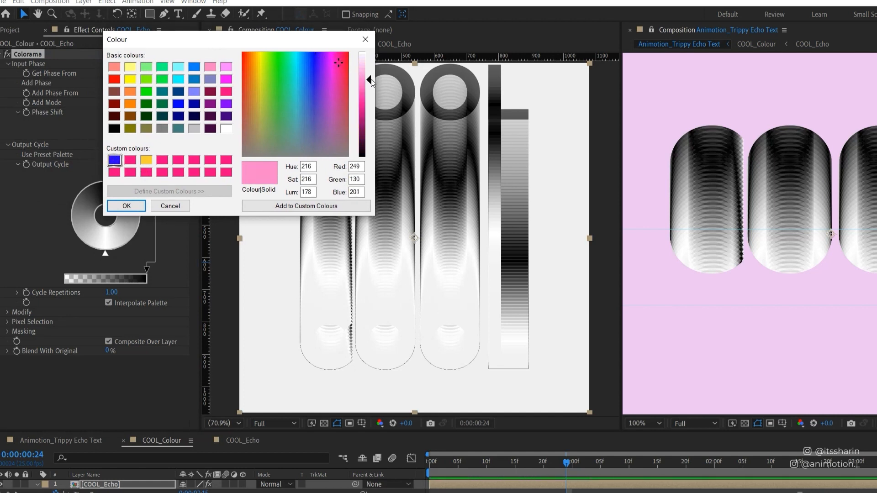
drag(372, 81, 373, 88)
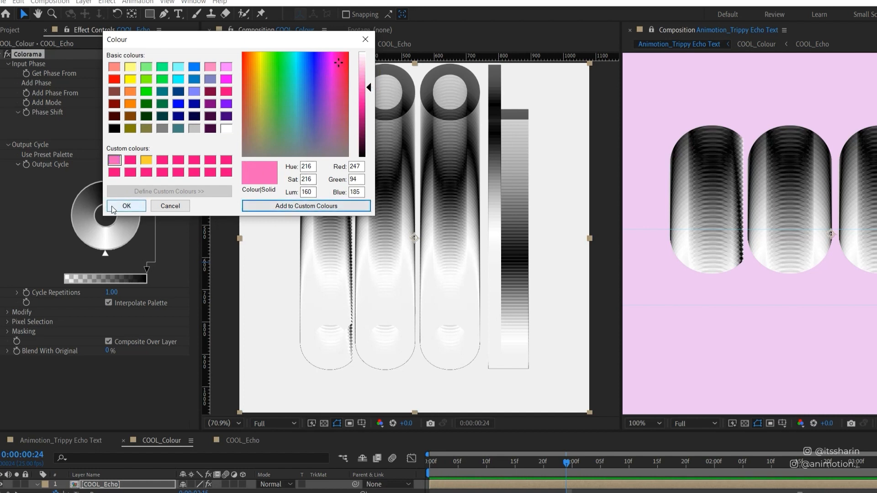
click(129, 161)
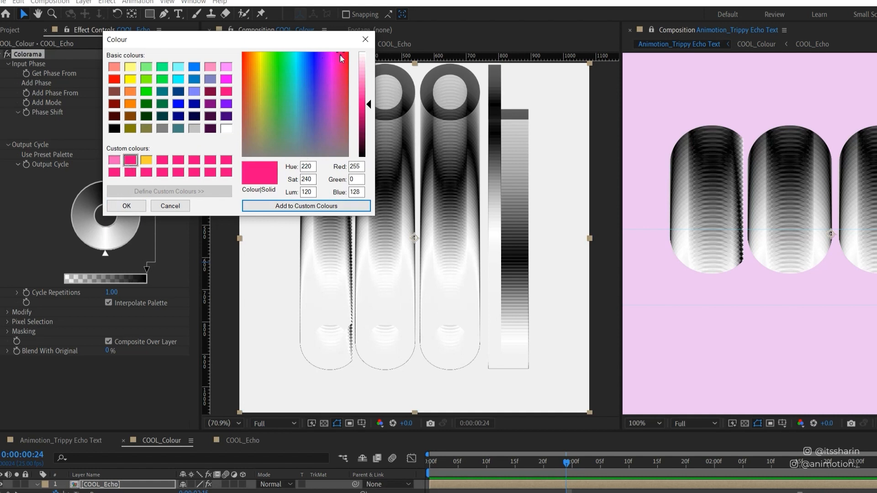
click(315, 69)
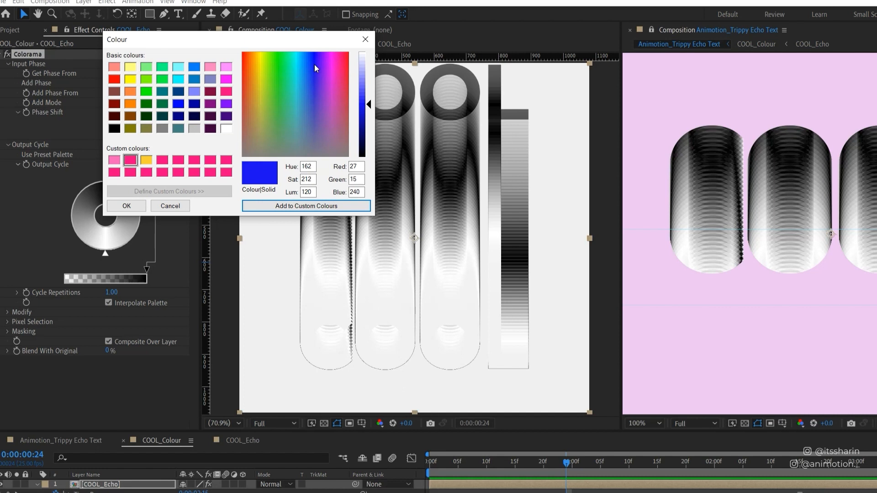
click(318, 60)
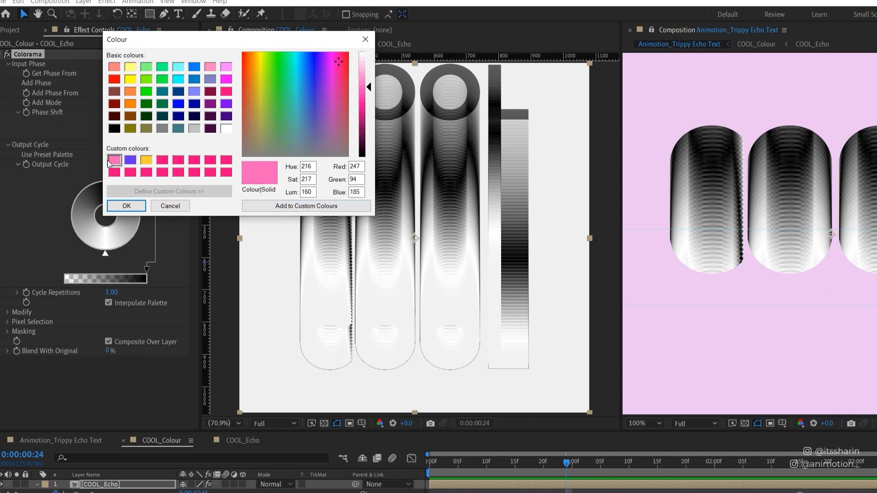
click(126, 206)
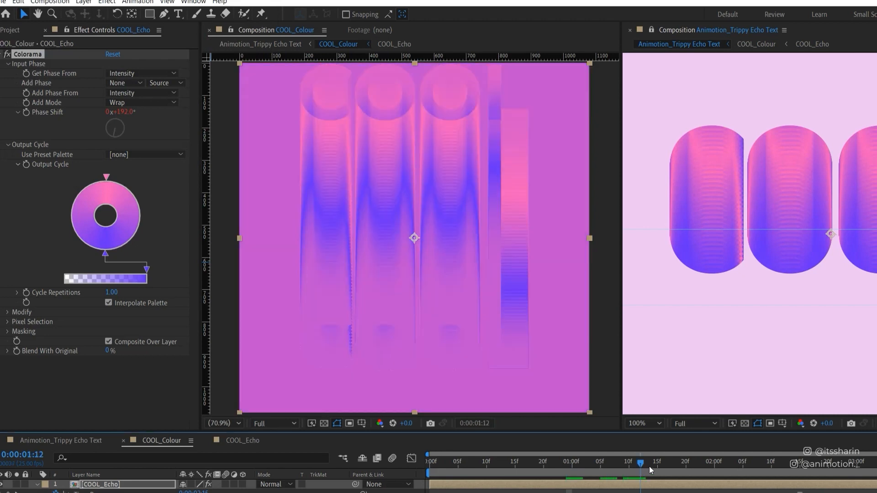
Check the trail over a few frames, add a yellow stop and shift its place in the cycle.
drag(650, 463, 571, 463)
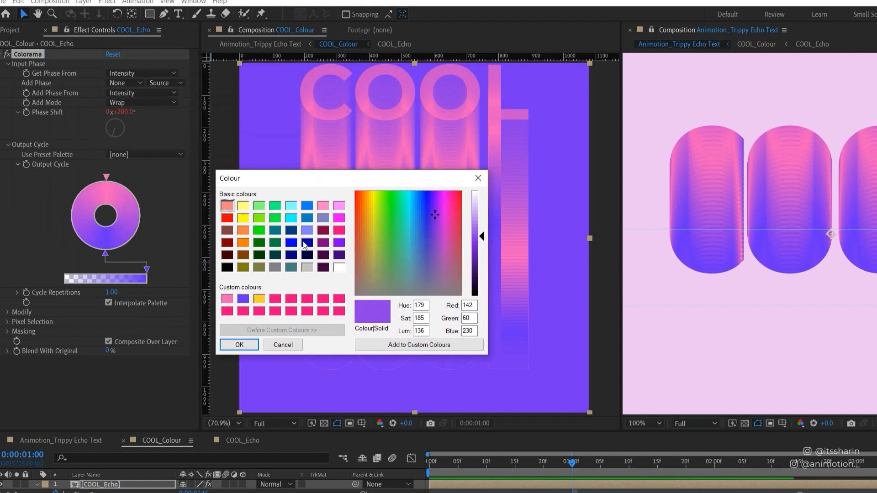
click(258, 298)
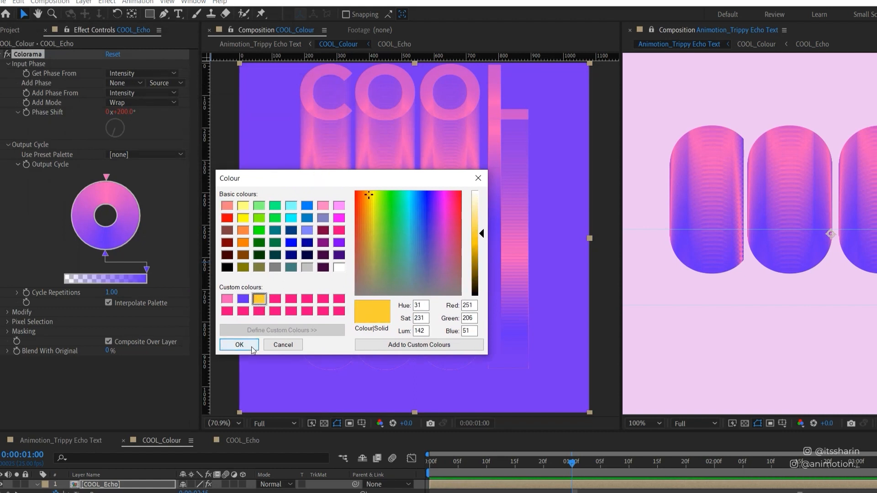
click(239, 344)
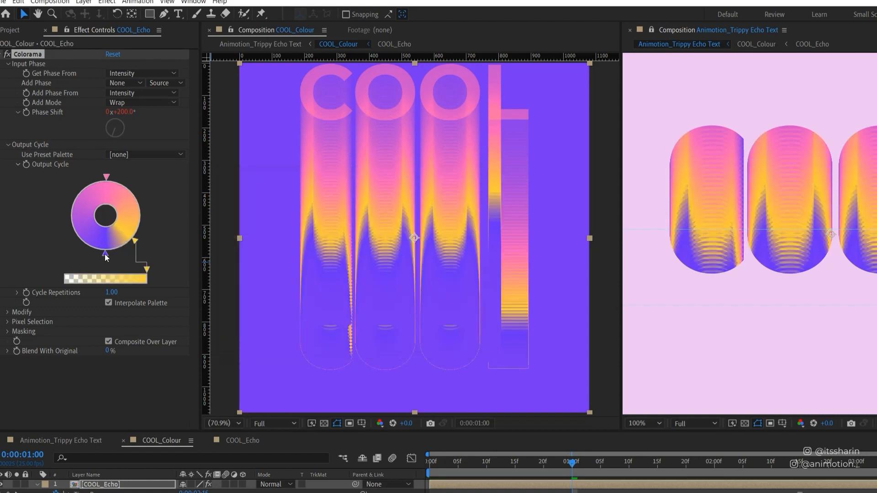
drag(104, 253, 73, 238)
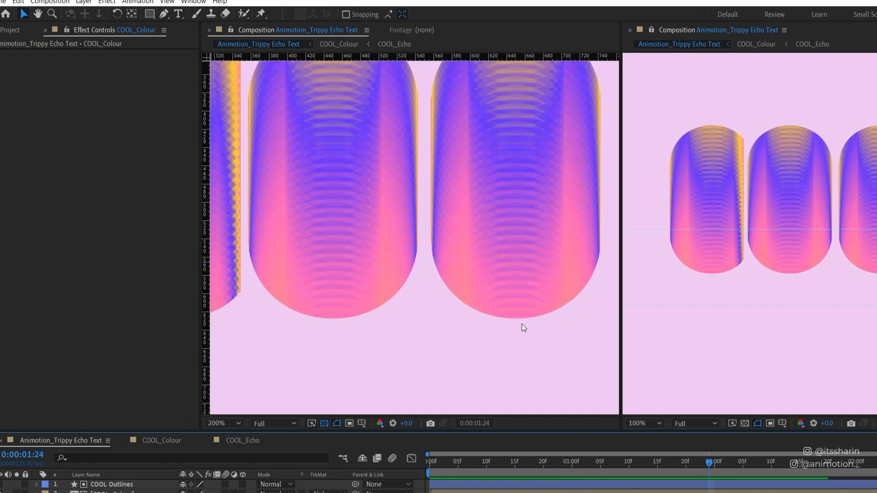
mouse_move(501, 171)
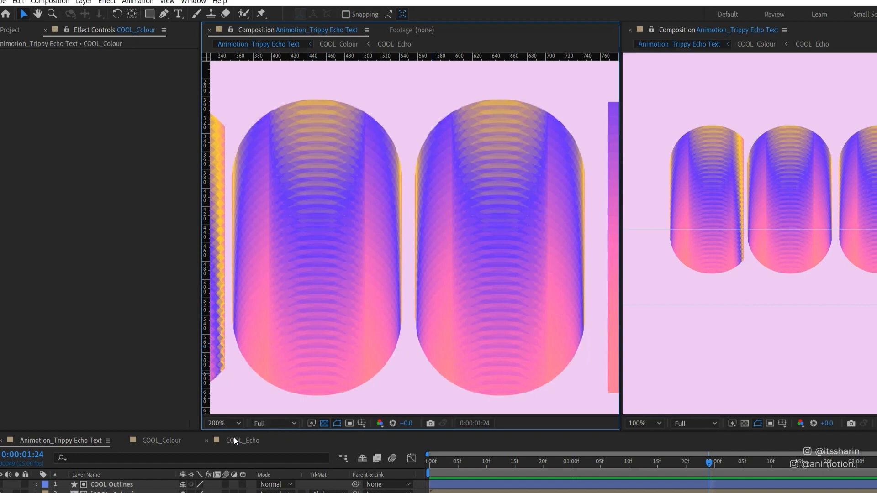
mouse_move(253, 448)
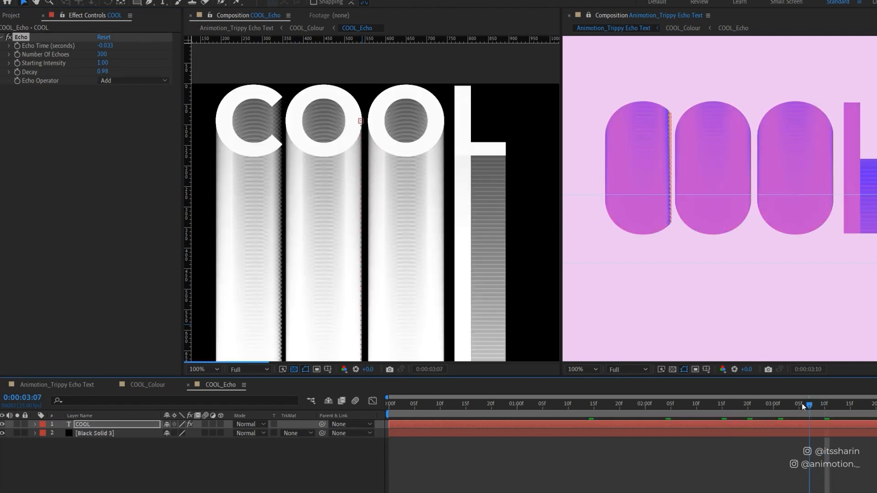
Move to a later frame of the echo animation in COOL_Echo.
click(539, 403)
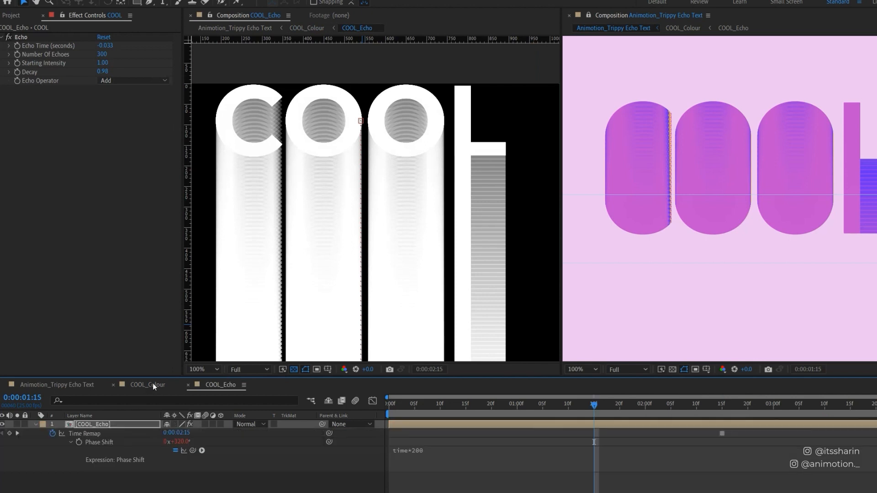
Switch to COOL_Colour and jump to the first frame for the pasted COOL text layer.
click(147, 385)
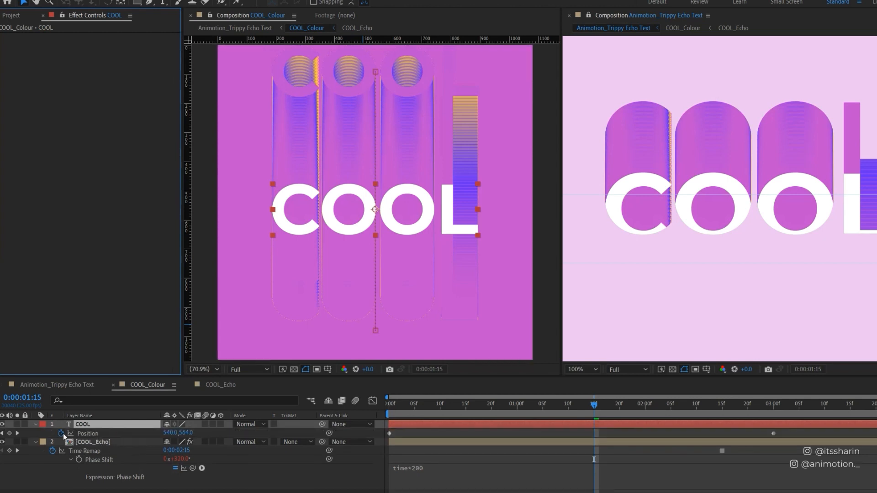
mouse_move(63, 433)
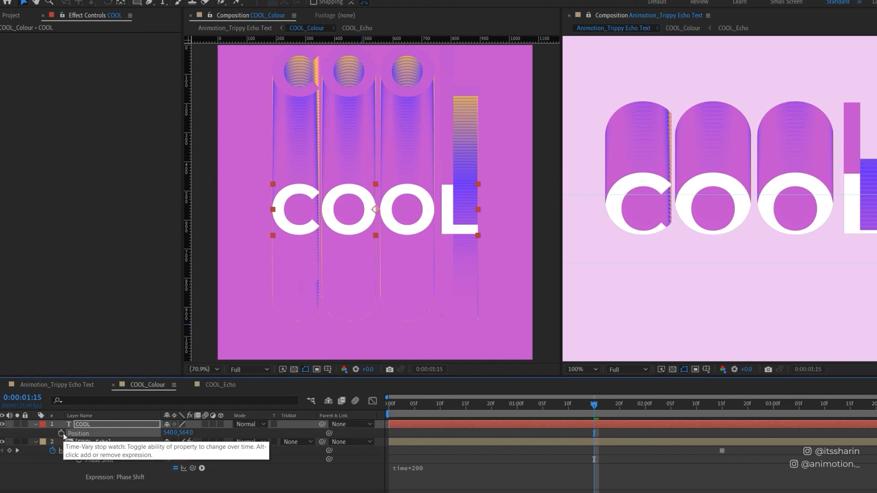
key(Ctrl+Home)
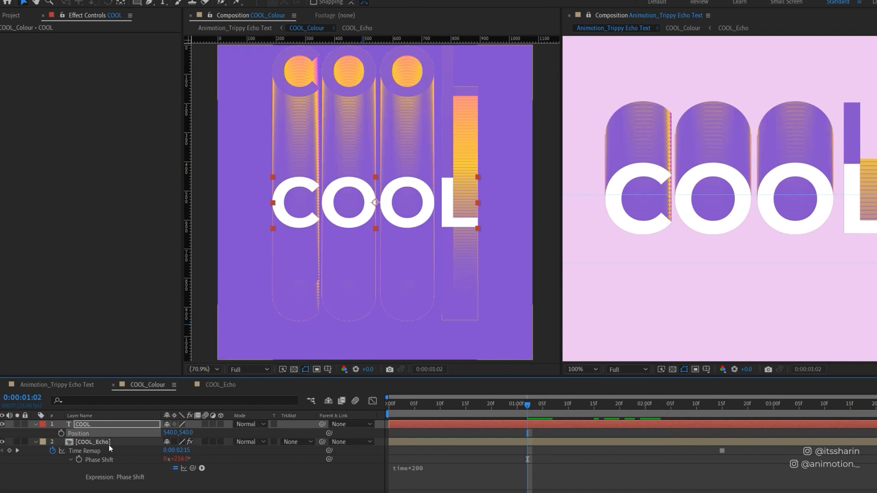
Select COOL_Echo, then return to the main Animation_Trippy Echo Text composition.
click(91, 442)
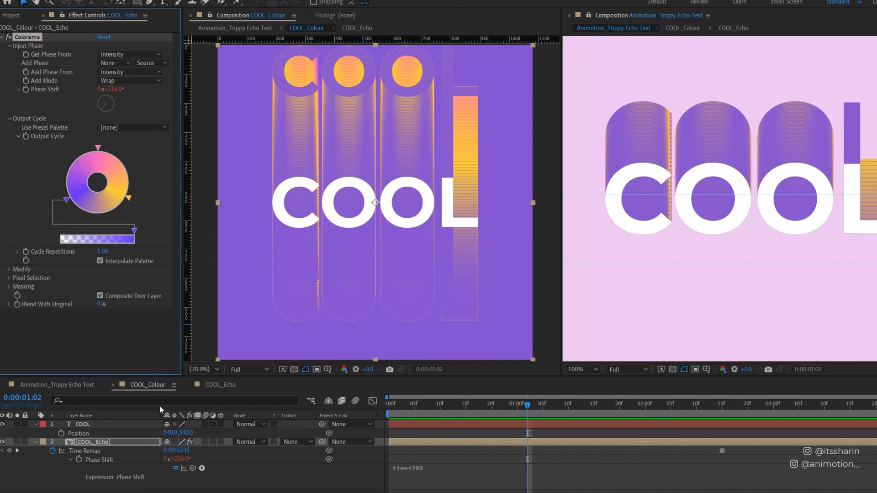
click(82, 424)
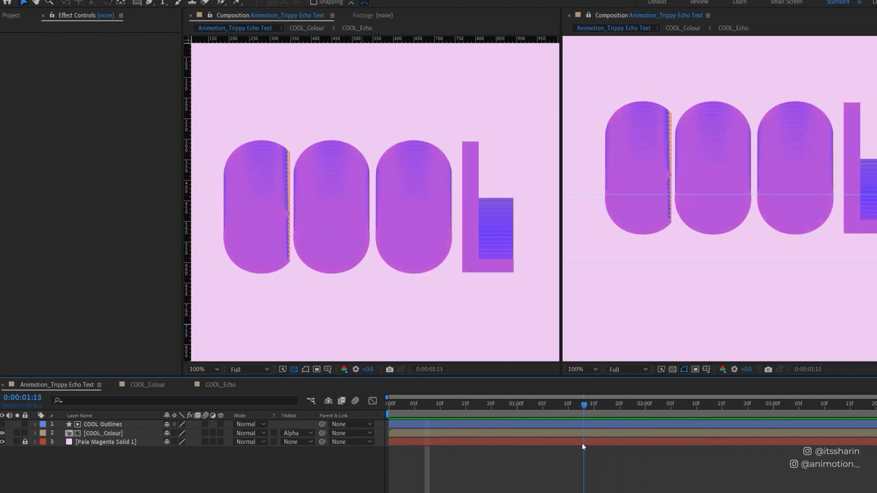
Scrub the timeline and lower the Echo Decay on COOL to 0.96.
drag(582, 402, 619, 403)
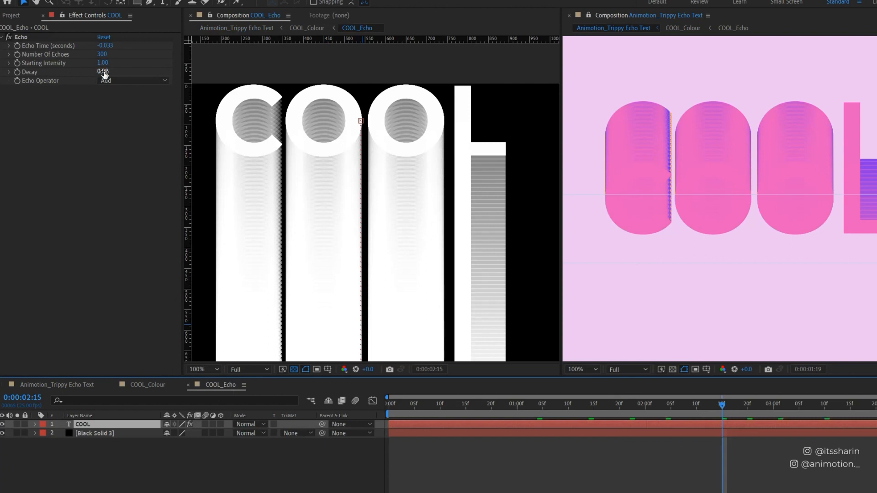
click(105, 71)
text(0.96)
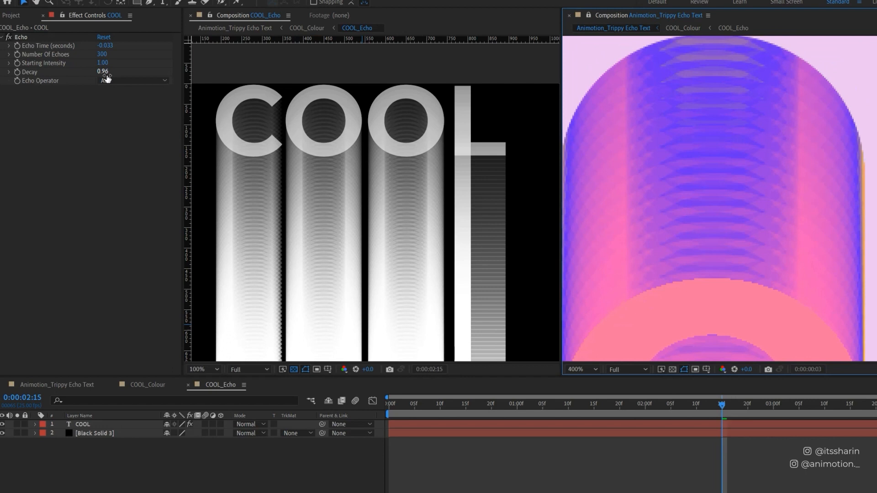
click(134, 80)
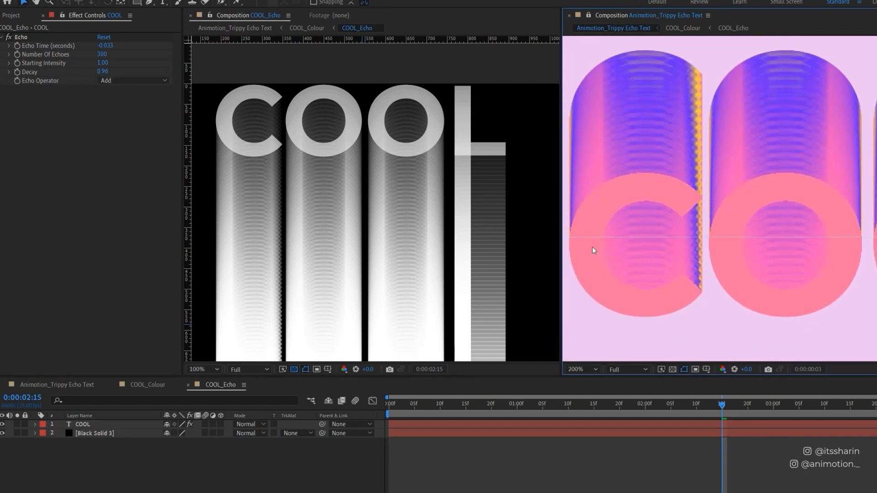
double_click(102, 46)
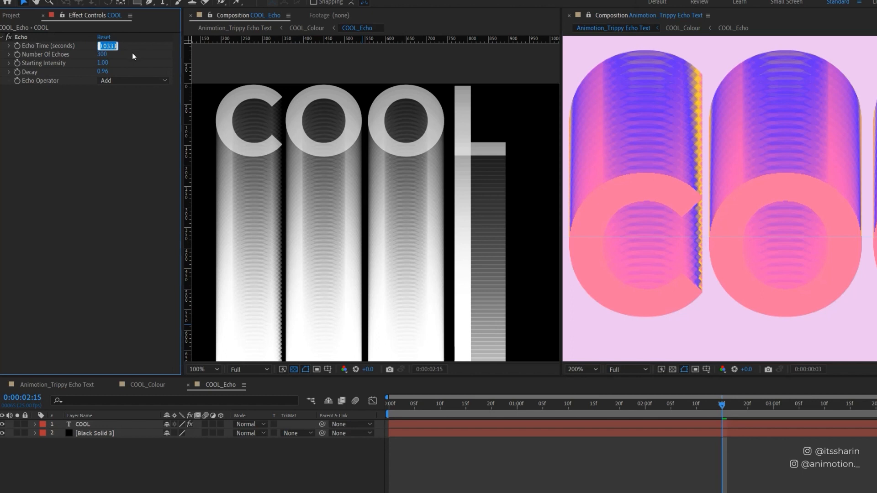
Try Echo Time values 0, 0.1, 0.05, 0.02, -0.02 and settle on -0.015 seconds.
text(0.000)
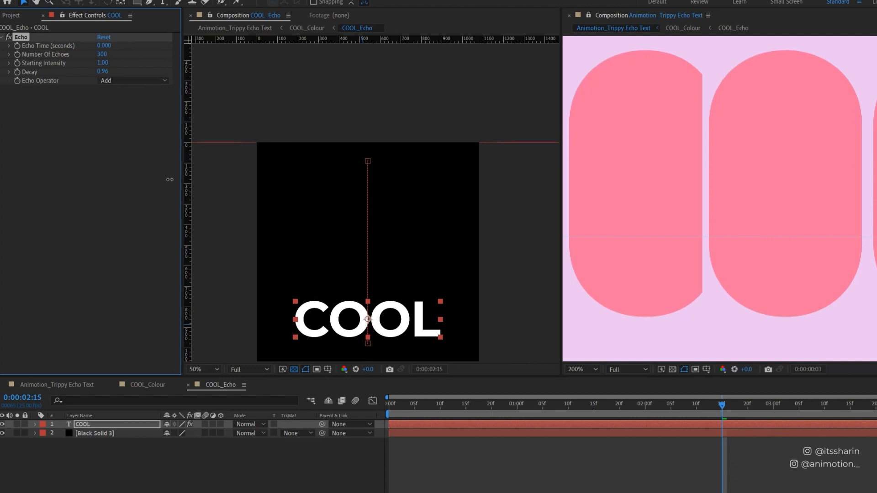
click(103, 45)
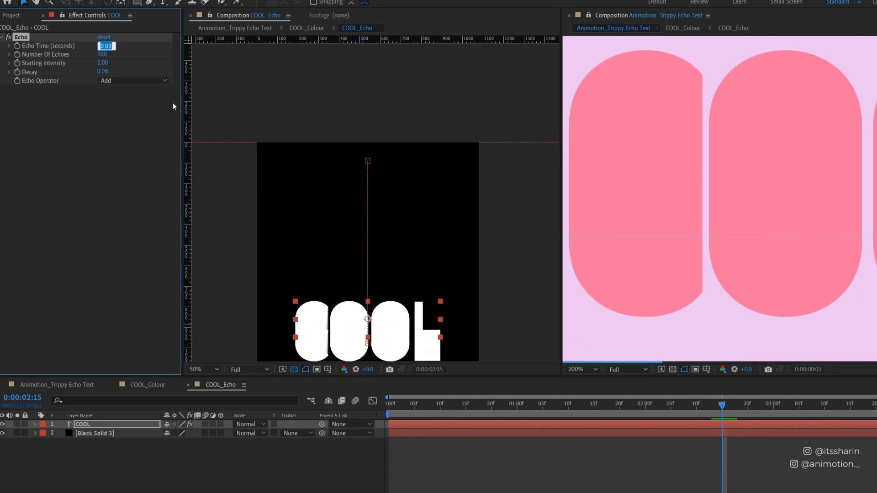
text(0.1)
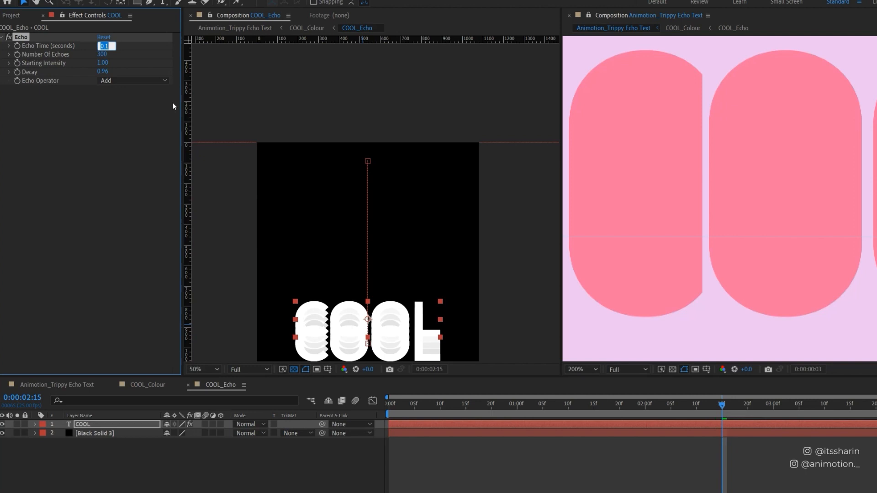
text(0.05)
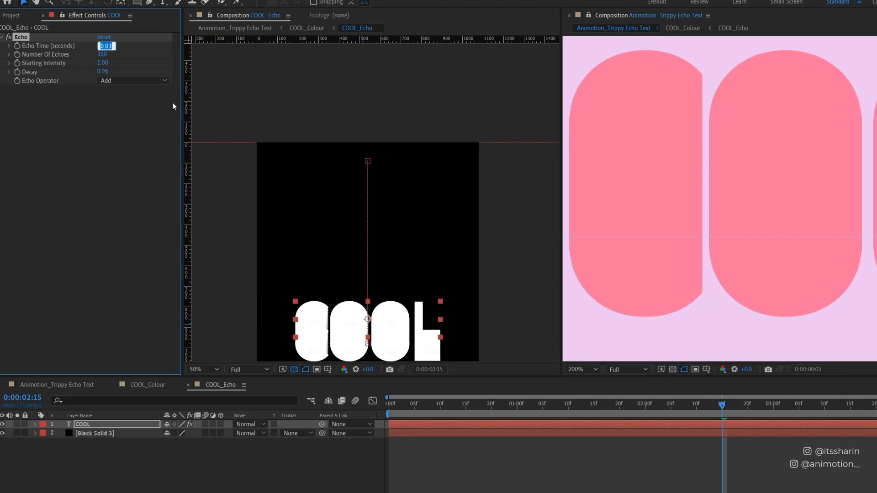
text(0.02)
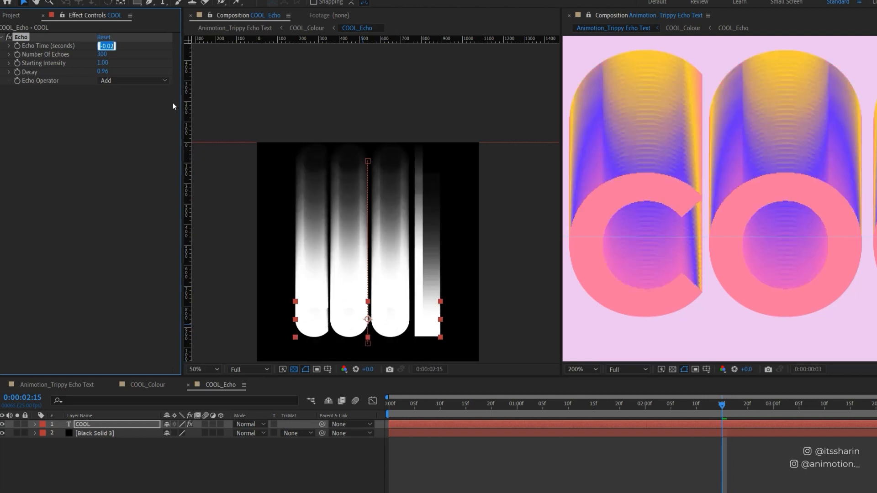
text(-0.02)
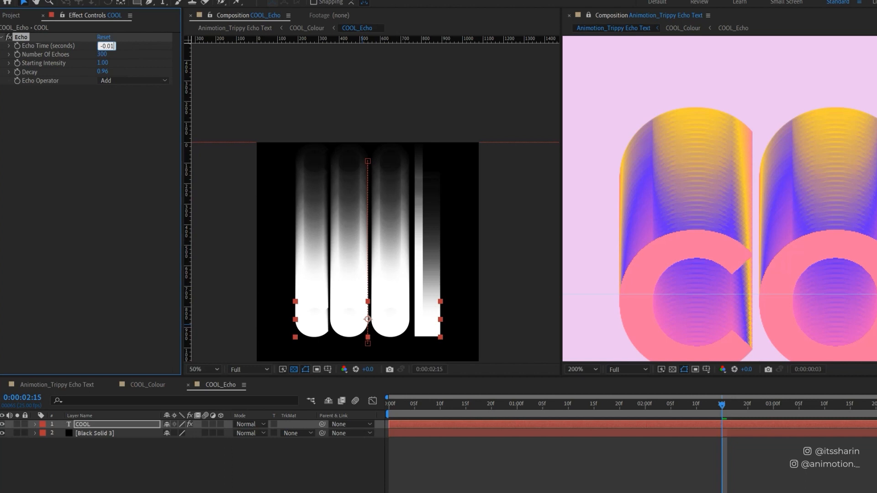
text(-0.015)
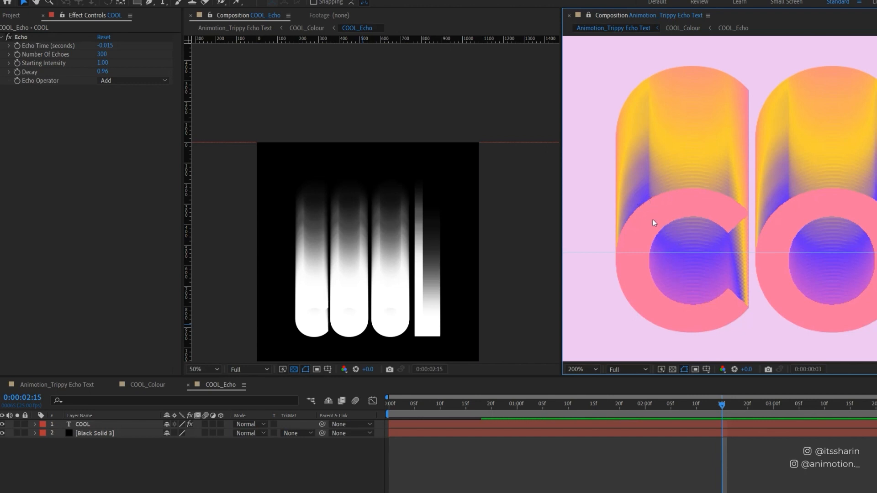
mouse_move(674, 98)
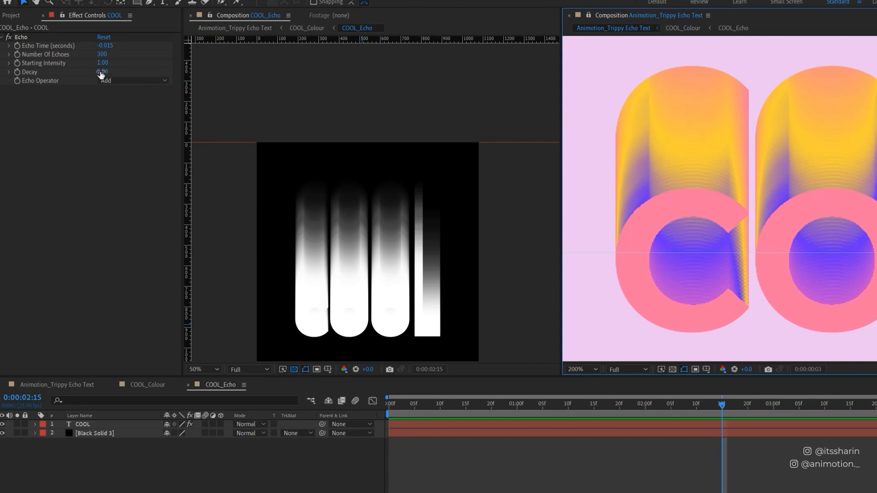
Set the Echo Decay value to 0.972.
click(106, 72)
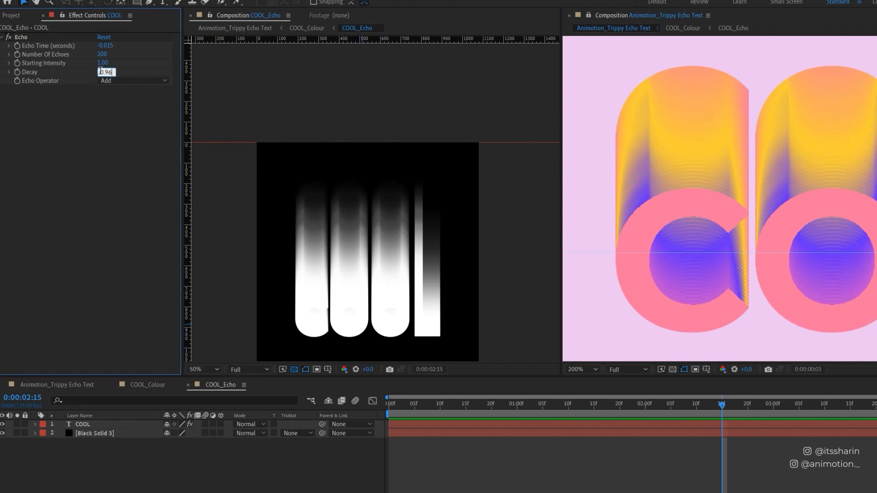
text(0.972)
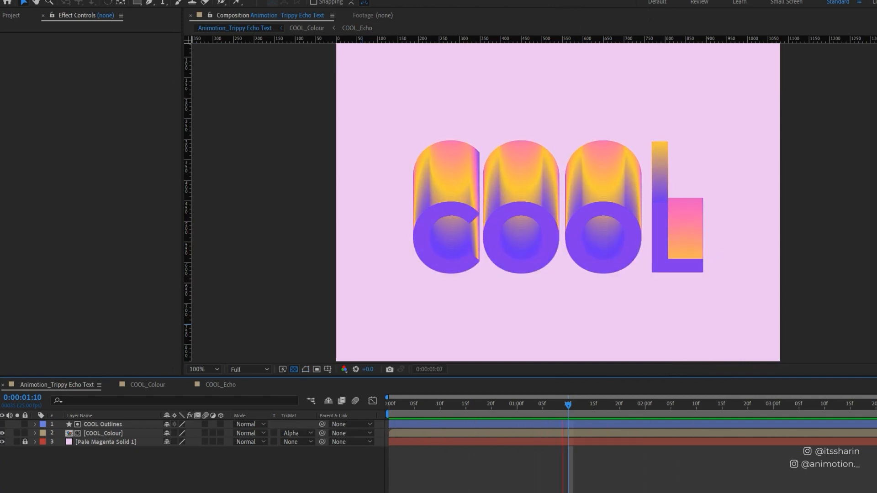
Rewind to frame 0, select the COOL Outlines layer and switch to the COOL_Echo composition.
drag(567, 404, 648, 404)
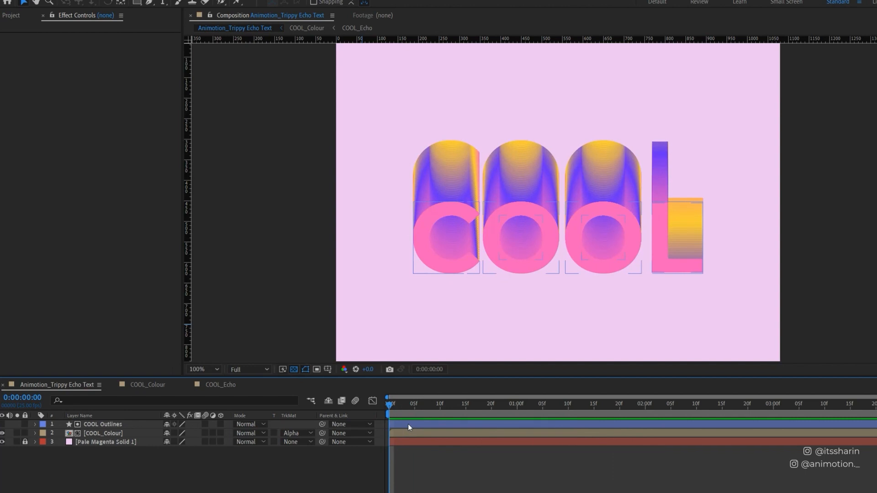
click(101, 424)
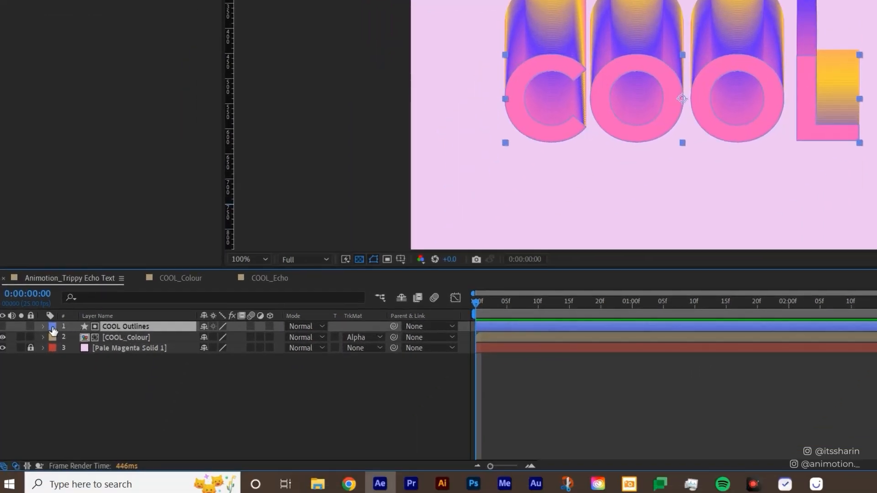
click(43, 327)
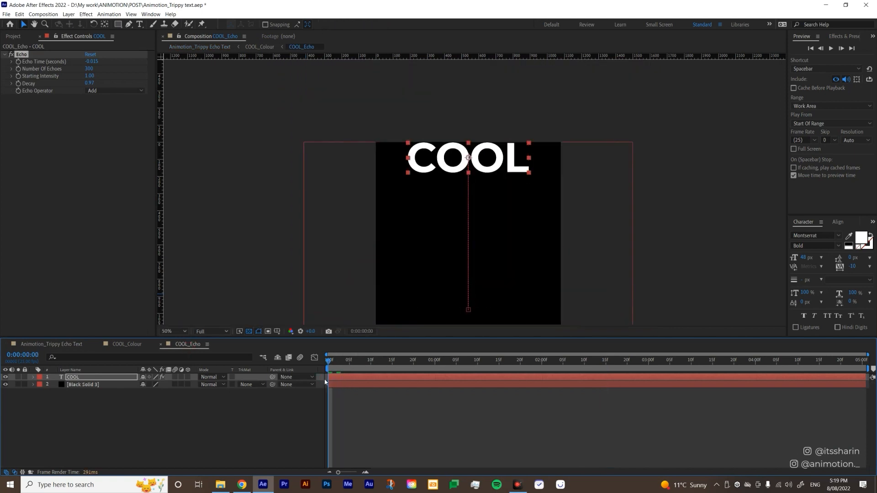
Show the main Animation_Trippy Echo Text composition in a second locked viewer.
click(243, 36)
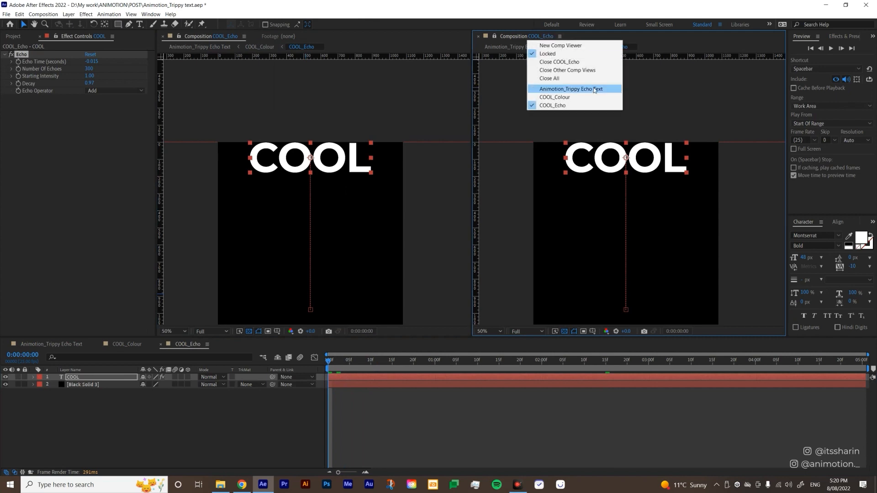
click(570, 88)
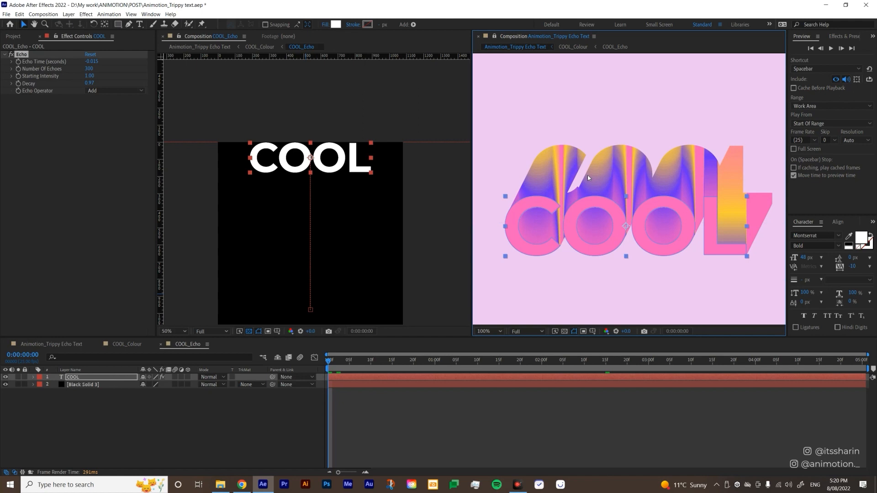
mouse_move(534, 208)
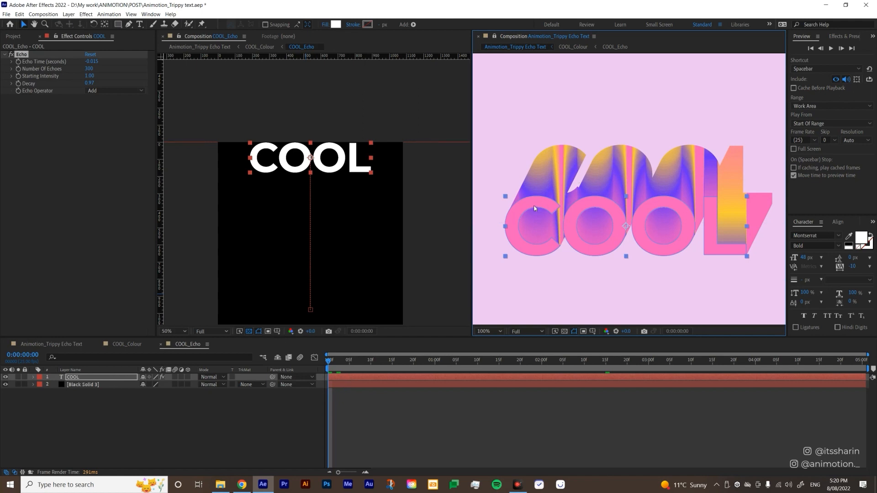
mouse_move(542, 248)
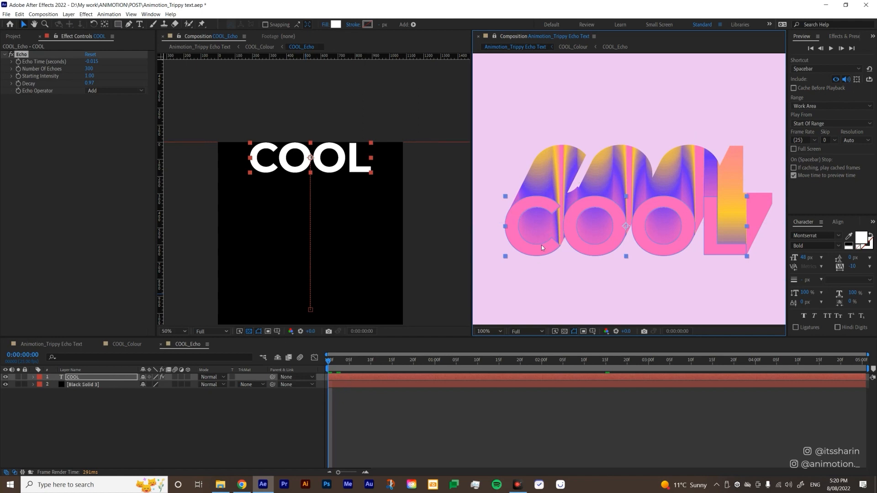
mouse_move(635, 213)
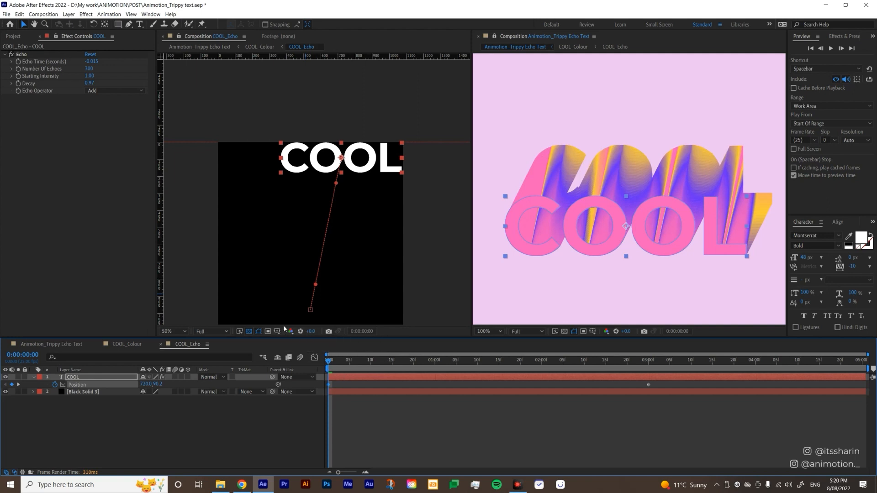
Zoom the COOL_Echo viewer to 100% to refine COOL's diagonal motion path.
click(289, 331)
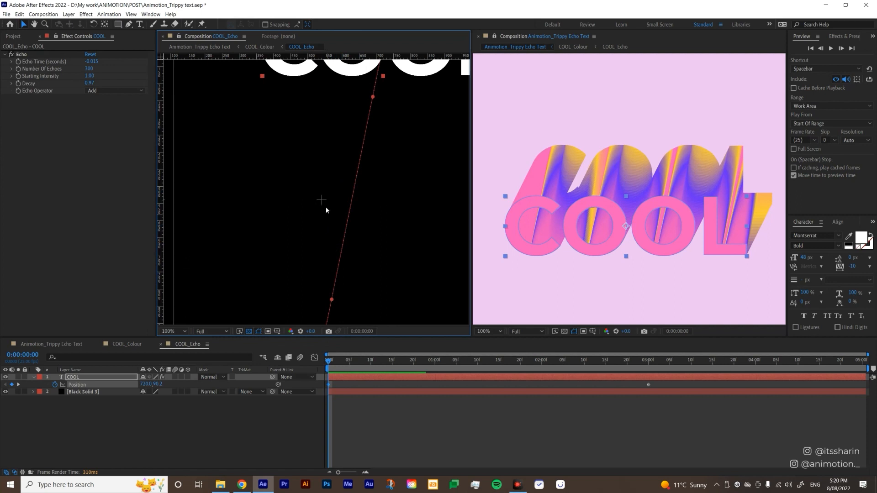
mouse_move(323, 200)
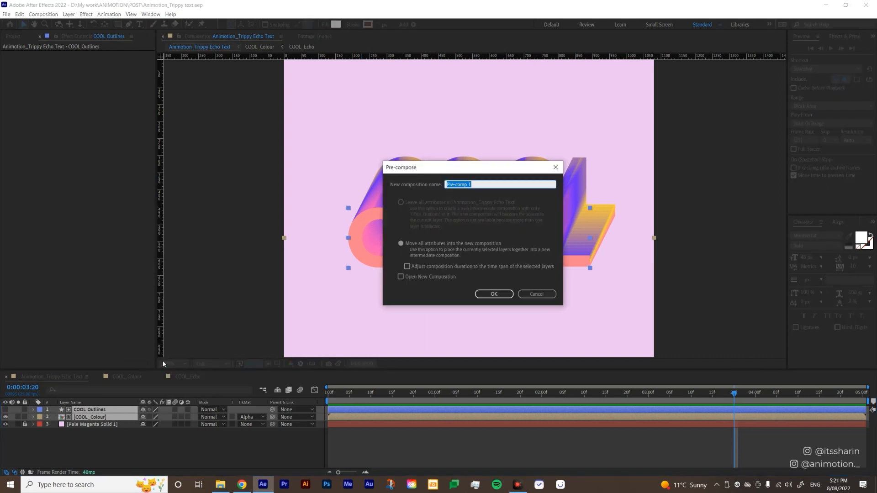
Precompose COOL Outlines and COOL_Colour into Pre-comp 1 above the pale magenta solid.
click(493, 293)
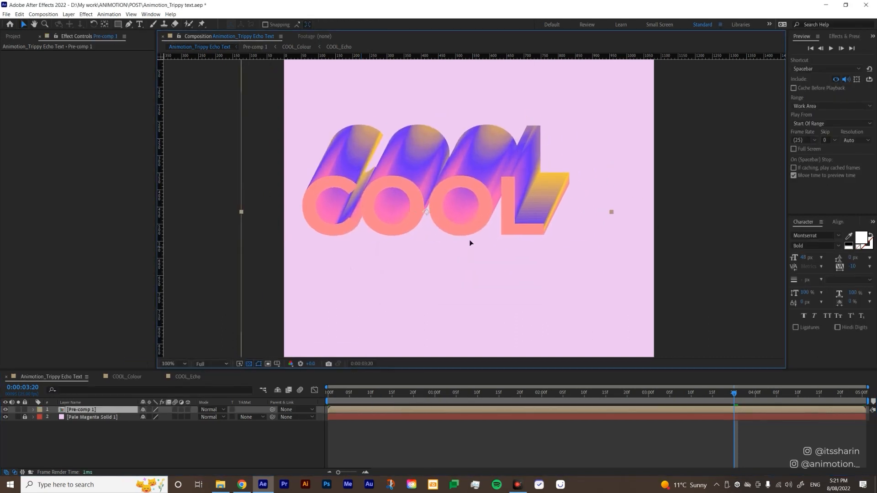